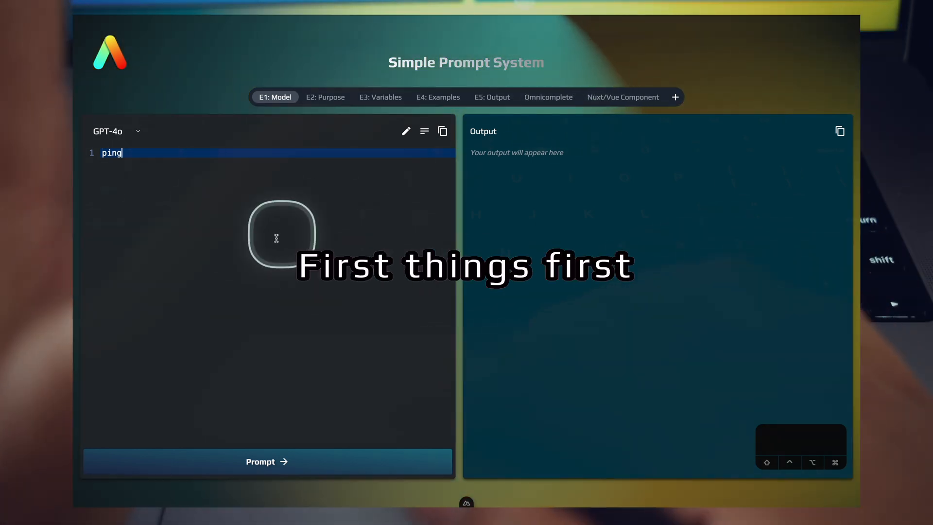
mouse_move(256, 220)
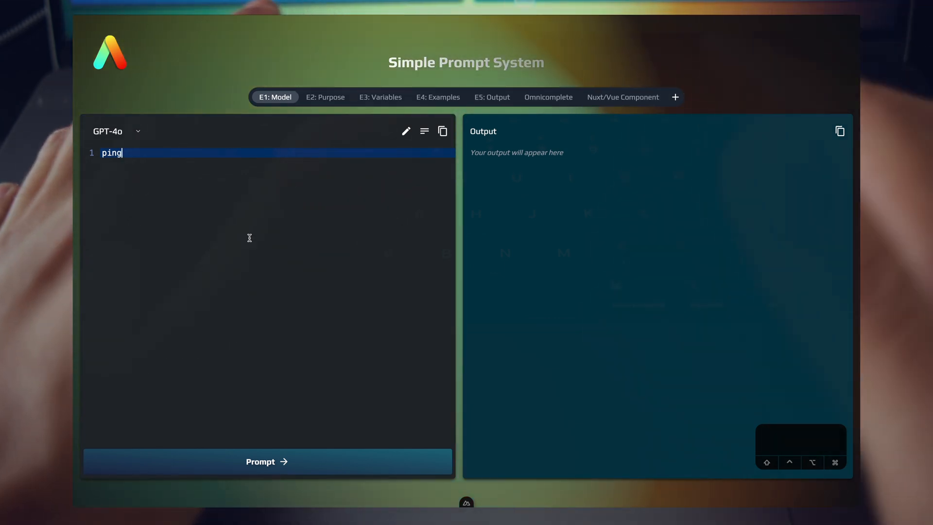
- Send 'ping' to GPT-4o for a greeting, then switch to the Purpose example
click(267, 461)
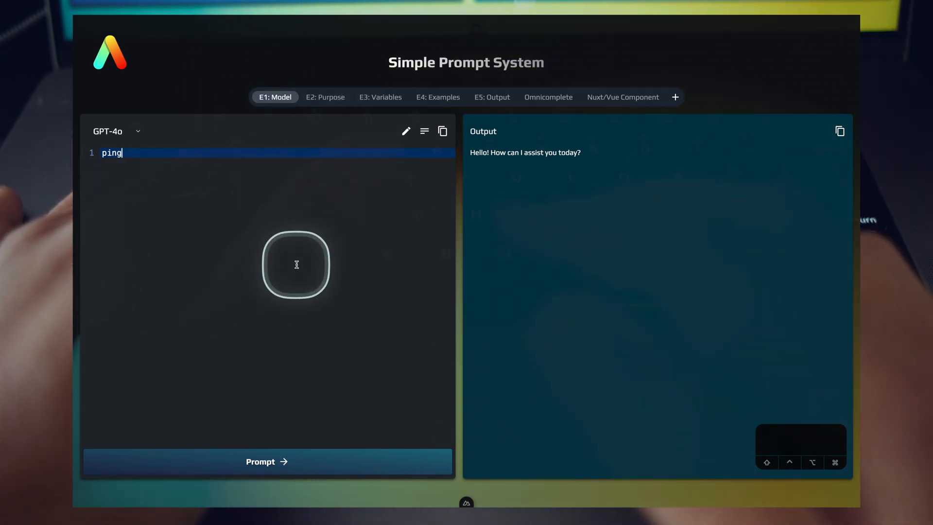
click(326, 97)
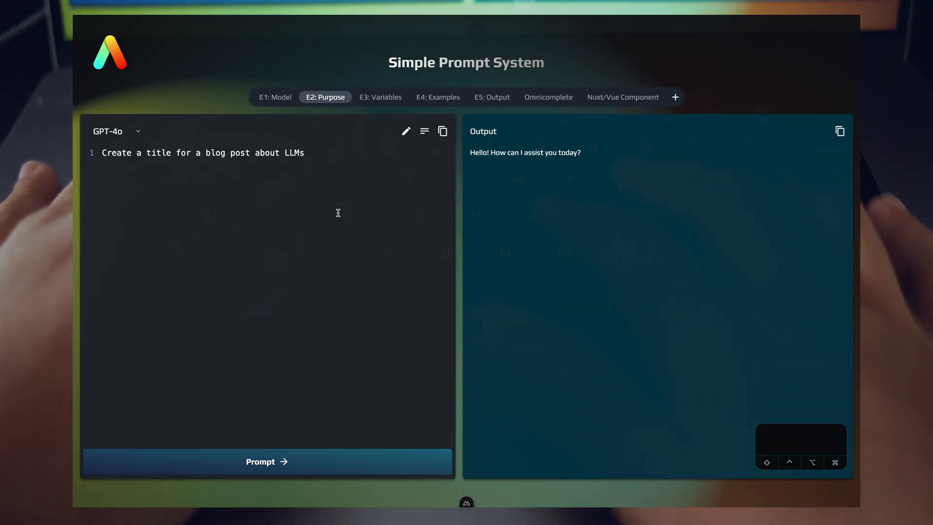
- Generate two LLM blog-title suggestions, then switch to the Variables example
click(266, 461)
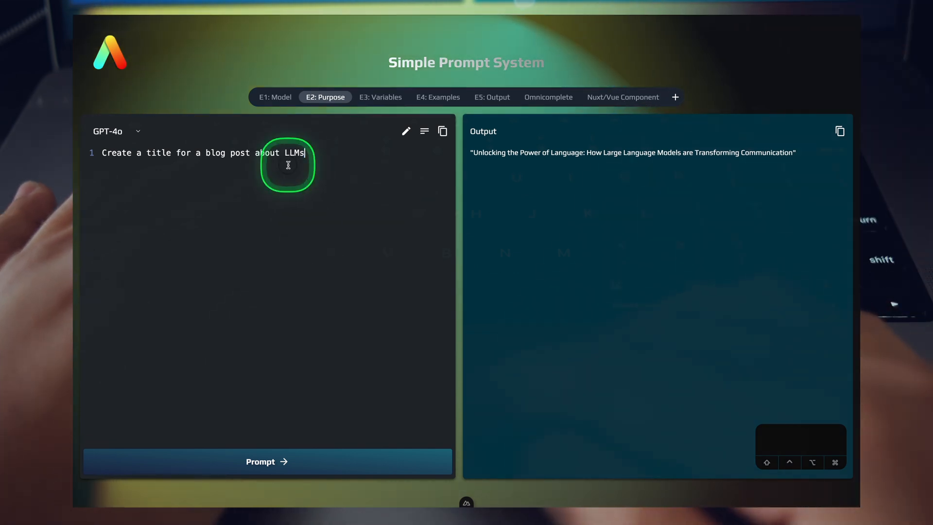
click(267, 461)
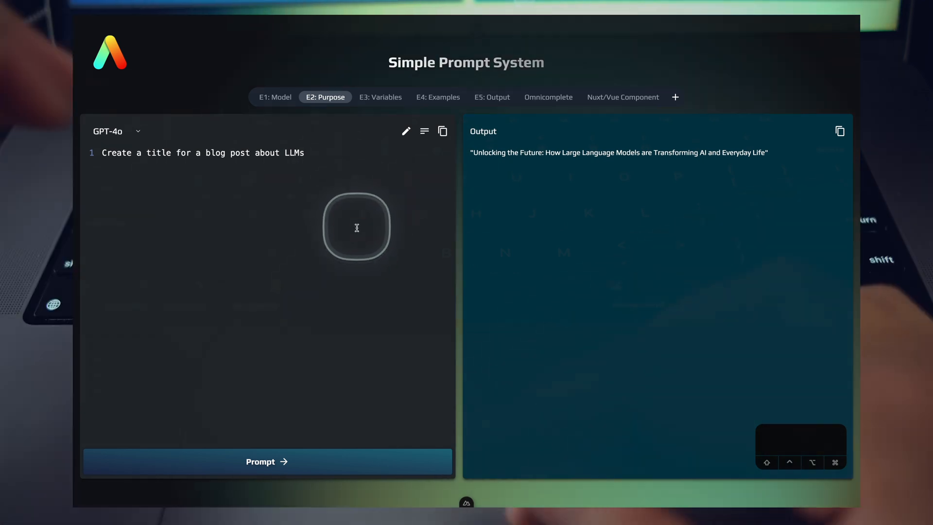
click(380, 97)
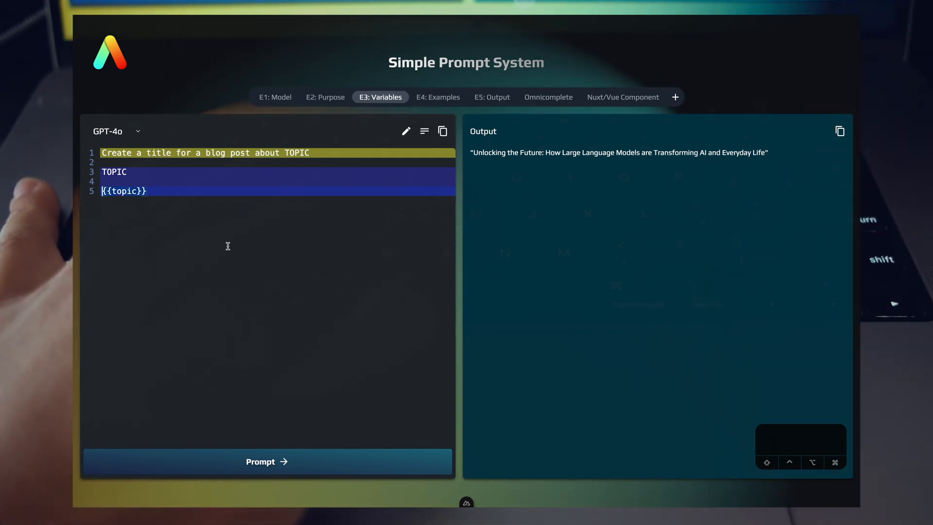
click(227, 246)
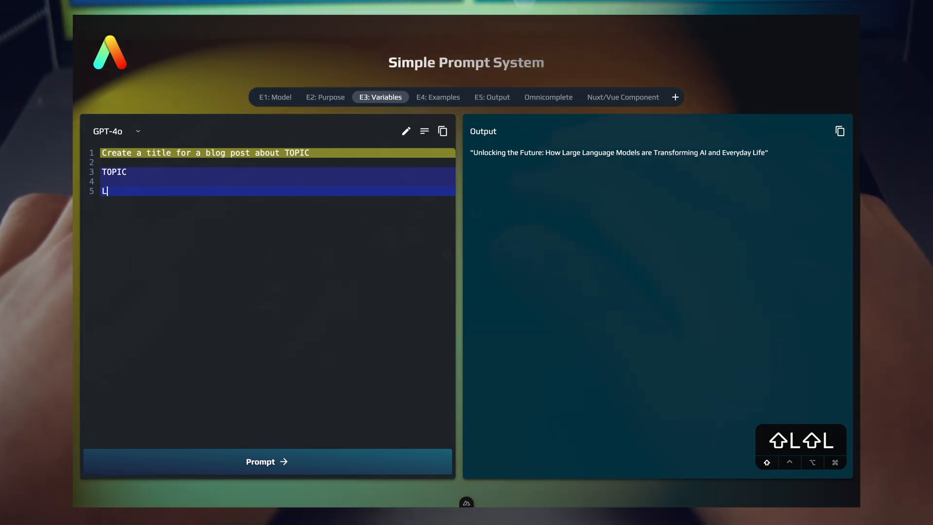
- Generate titles for LLMs, AI Agents and Typescript vs Javascript, then restore {{topic}}
text(LMs)
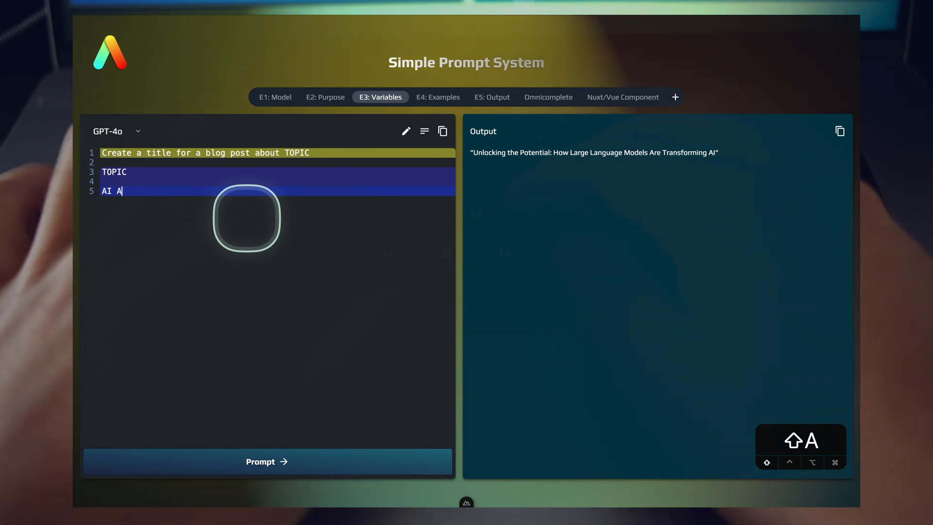
text(gents)
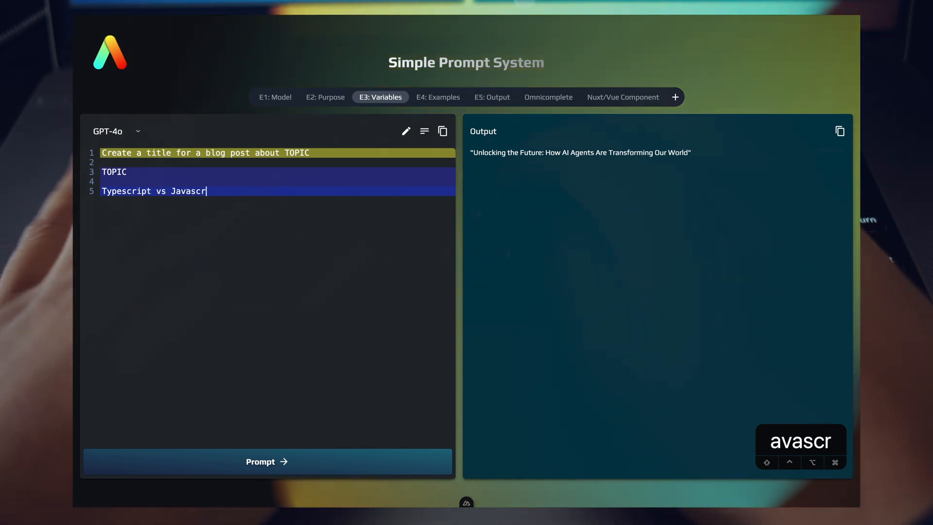
text(ipt)
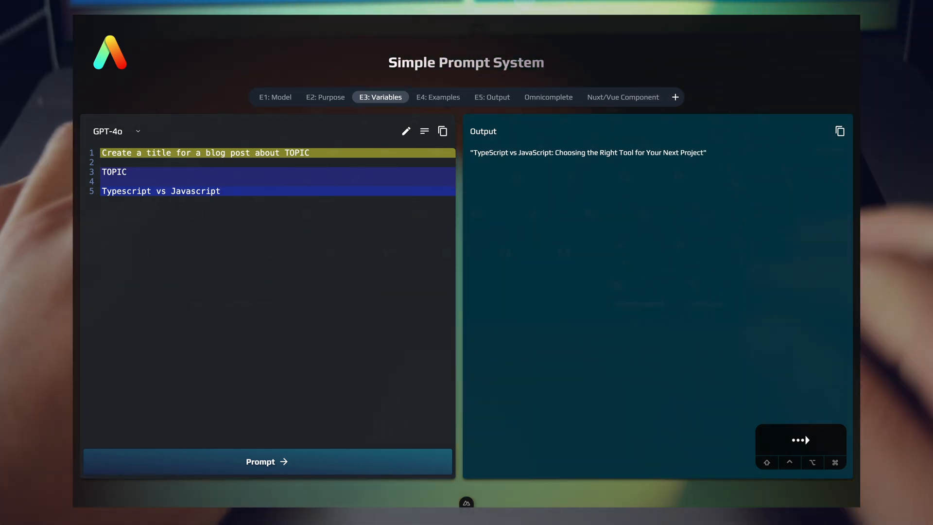
text({{topic}})
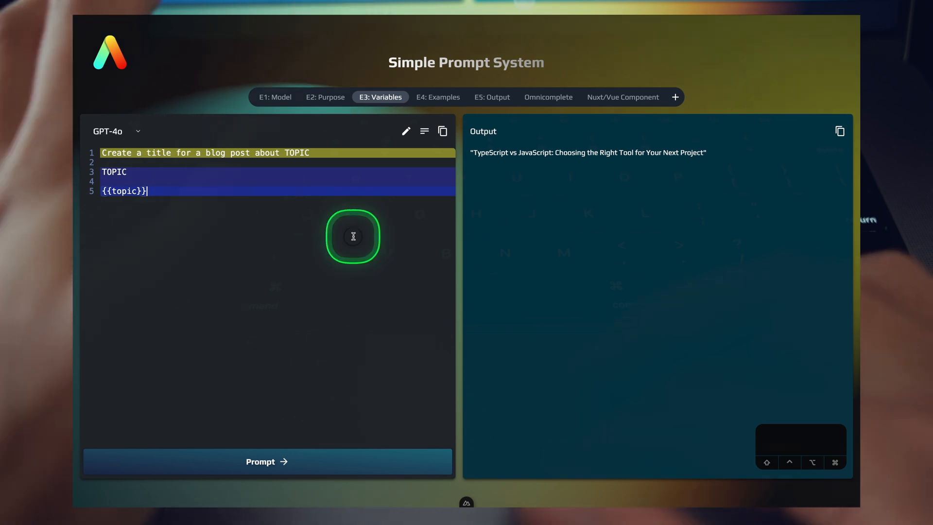
mouse_move(438, 98)
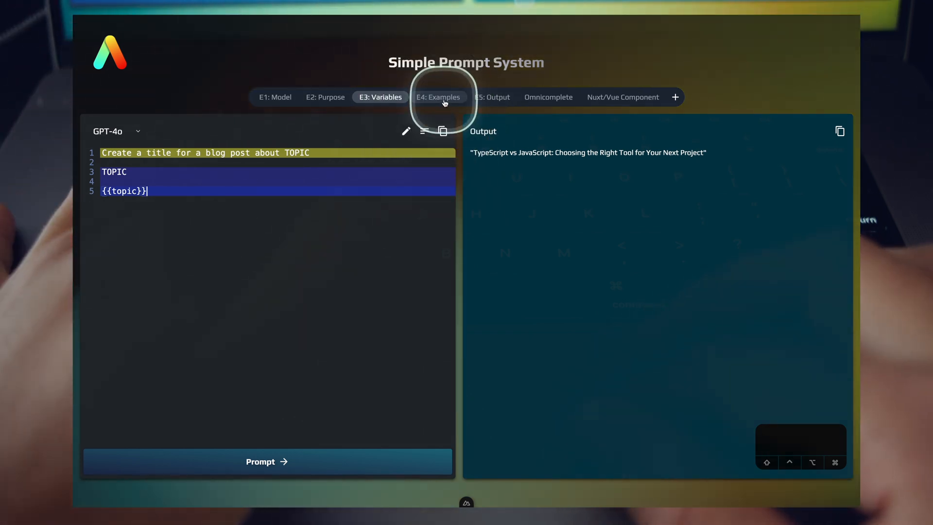
- Open the Examples prompt and mark the instruction and example-format lines as sections
click(437, 98)
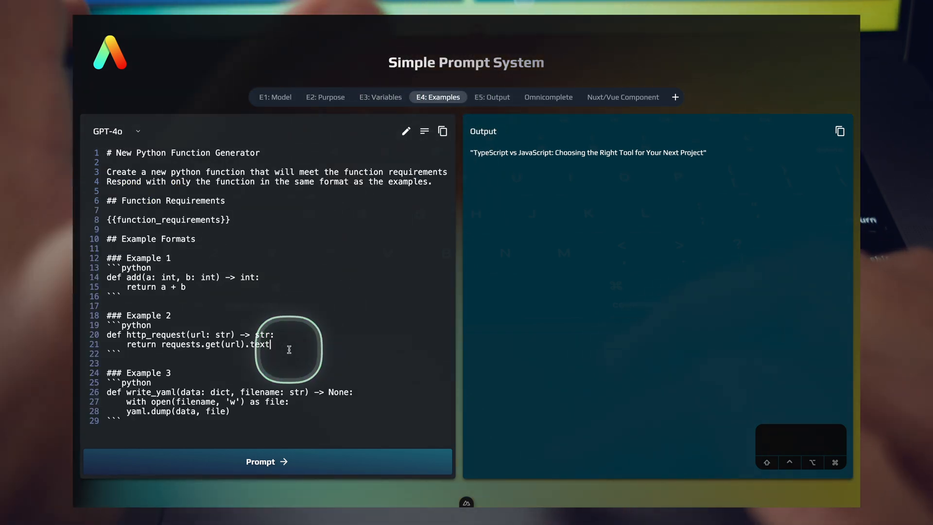
drag(270, 344, 196, 238)
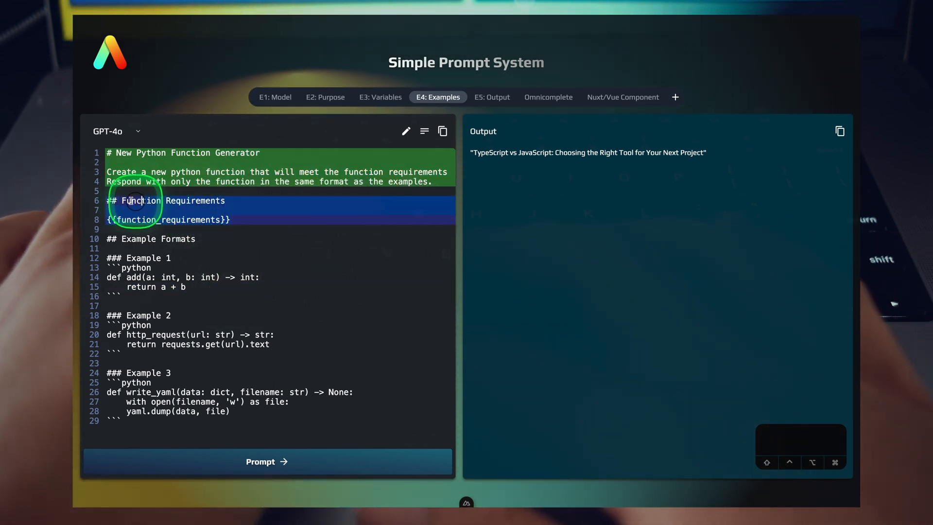
drag(128, 200, 122, 421)
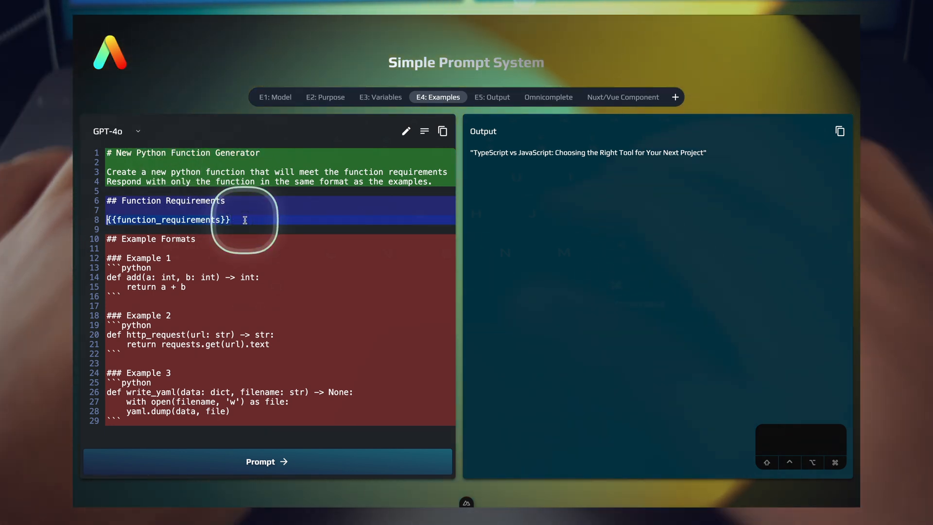
- Enter replaceStringStartEnd(str, startMatch, endMatch) as the function requirement and run the prompt
text(replaceSt)
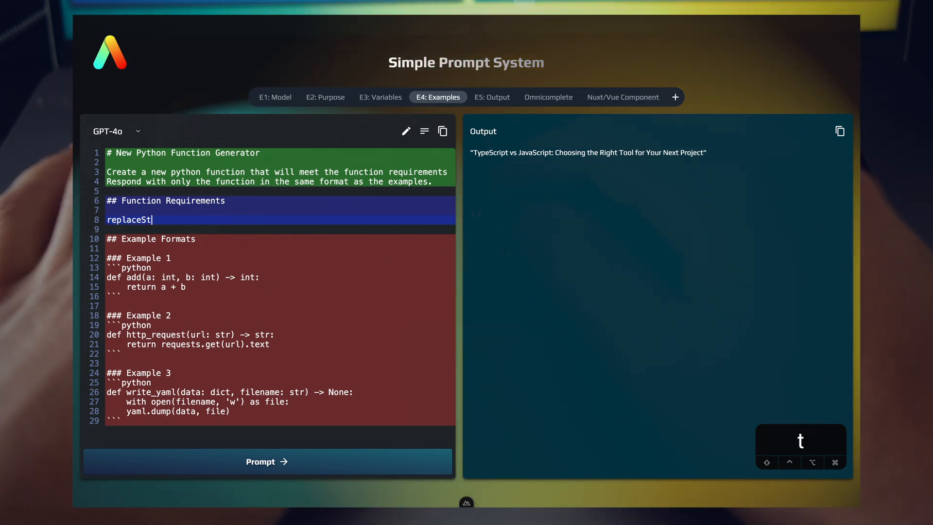
text(ringStartEnd)
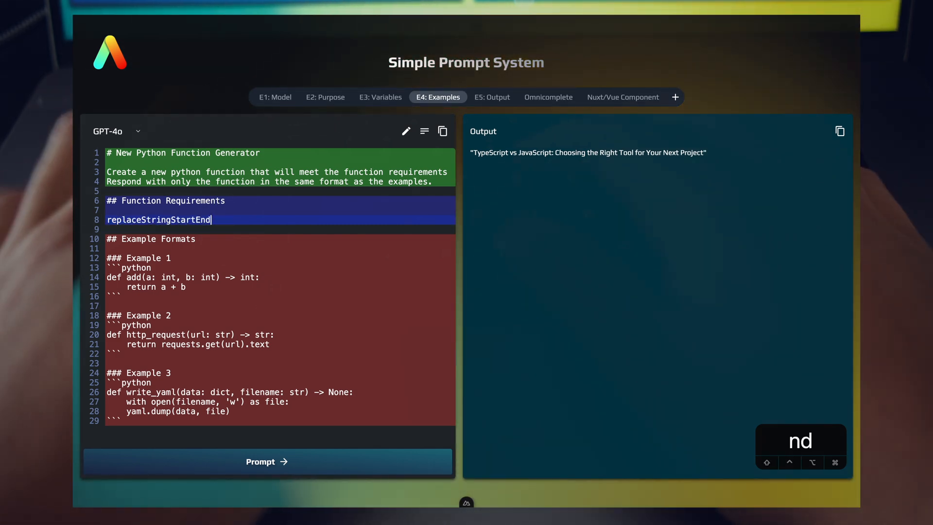
text((str, sta)
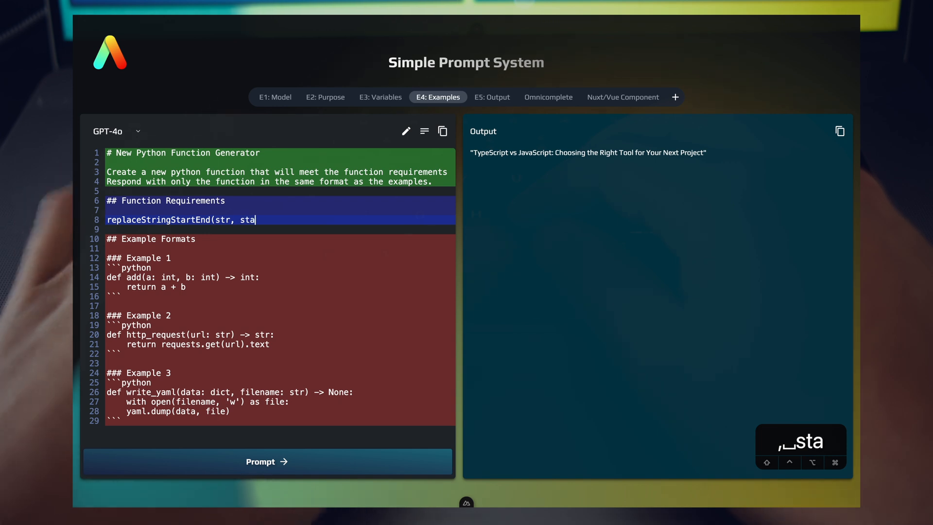
text(rtMatch, endMatch) -> str)
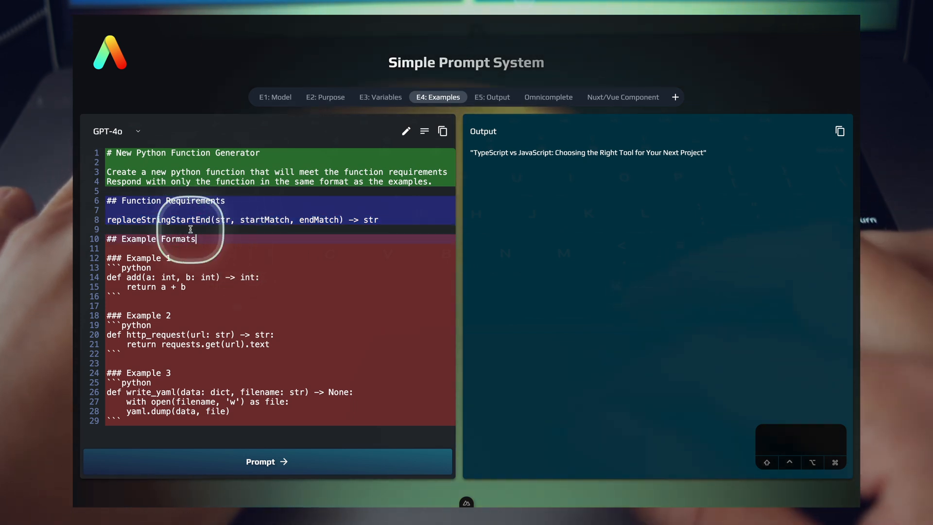
click(266, 461)
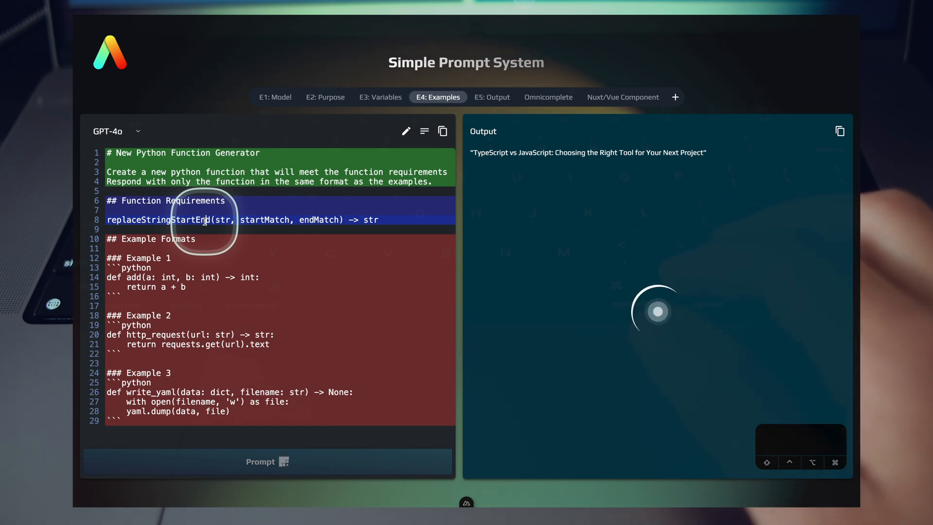
- Run the prompt and review the generated replaceStringStartEnd function and explanation
click(266, 461)
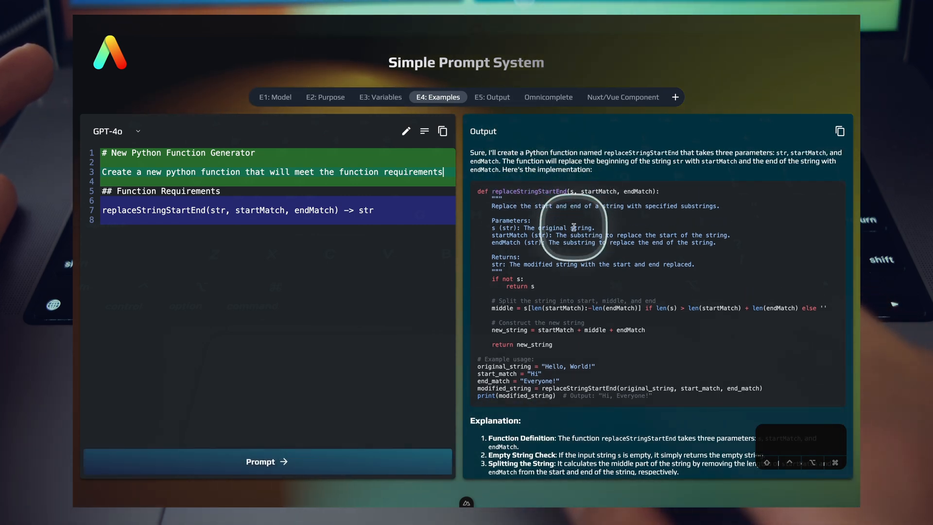
scroll(down, 3)
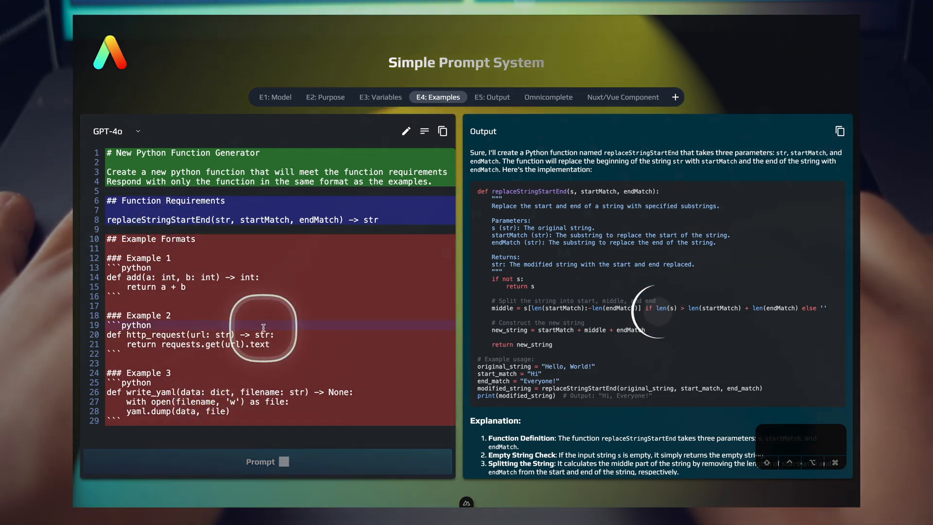
- Add 'Detailed comment about function' docstrings to the example functions and regenerate
click(266, 461)
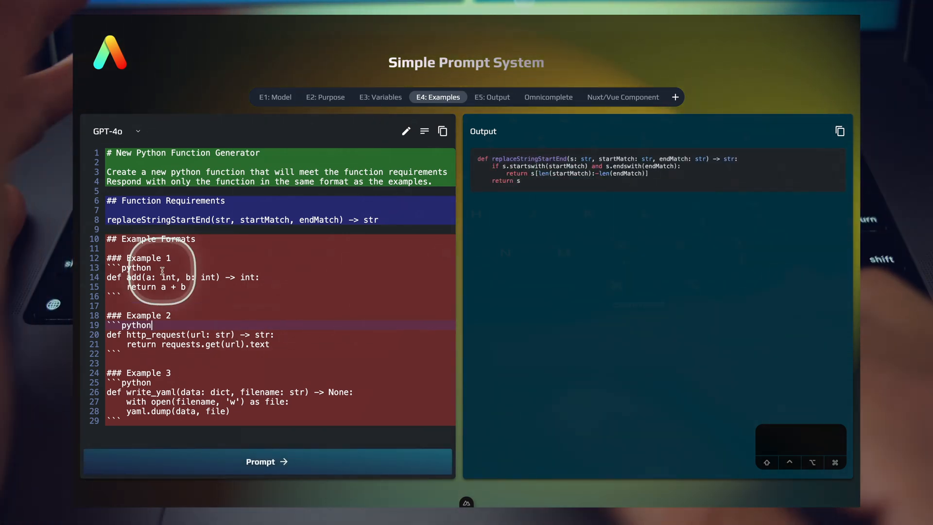
key(Enter)
text(""")
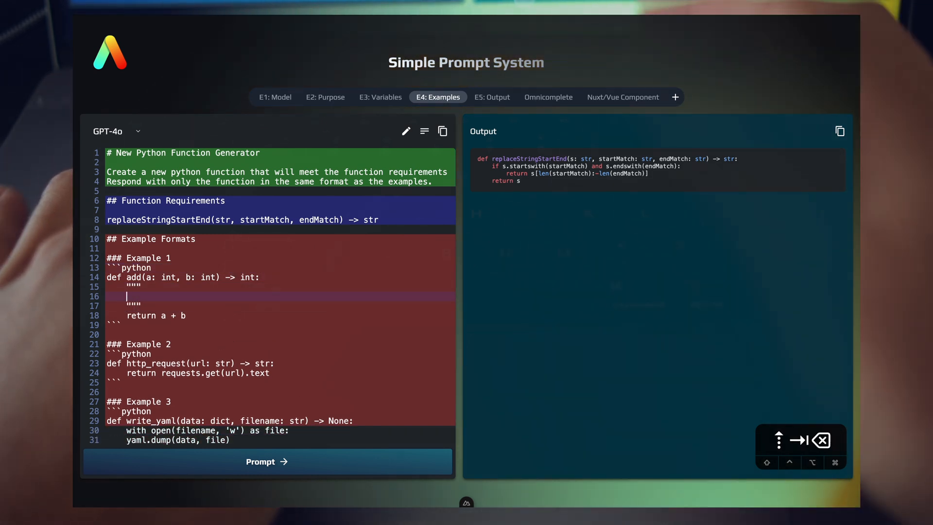
text(Detailed comment about function)
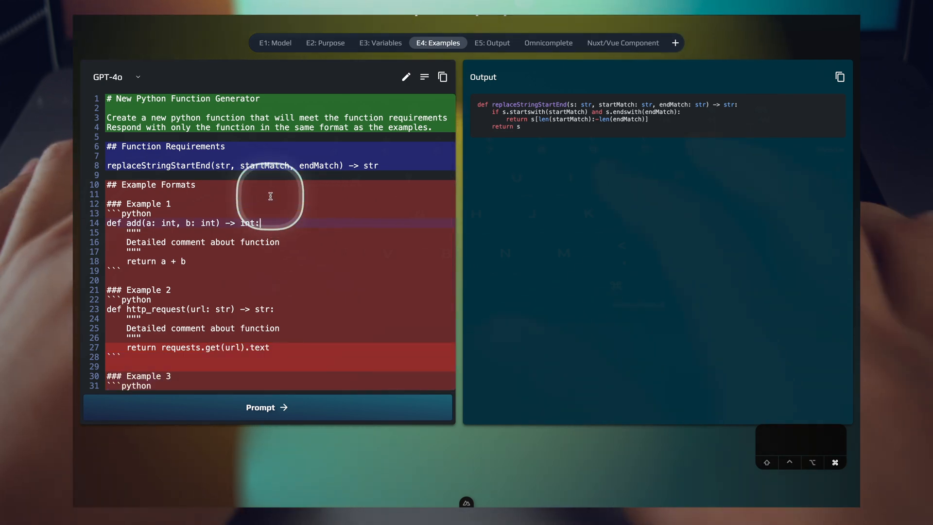
click(267, 407)
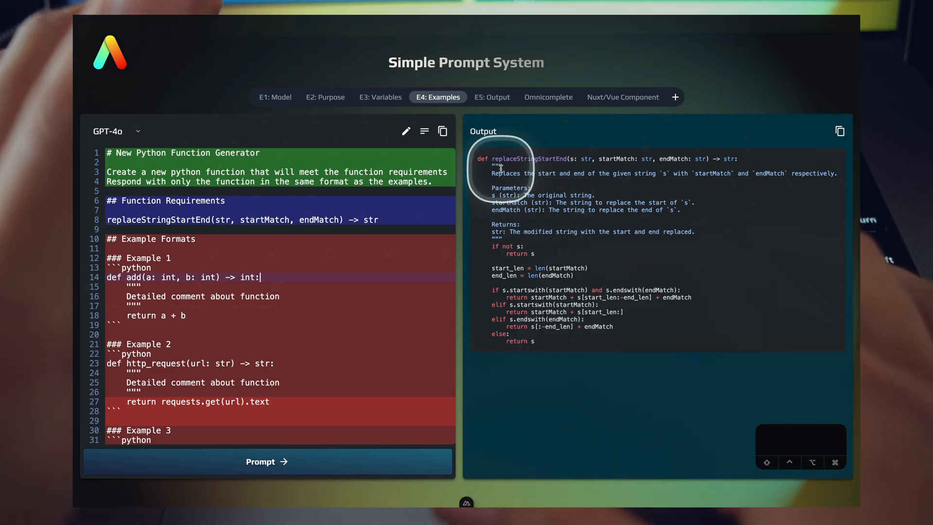
mouse_move(562, 271)
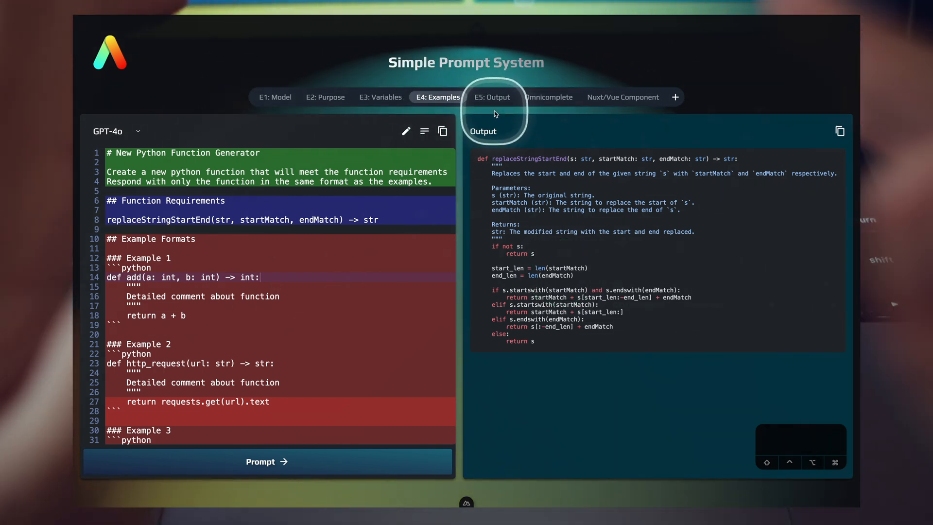
- Open the Output example, mark the TOPIC section, and generate the JSON blog output
click(492, 97)
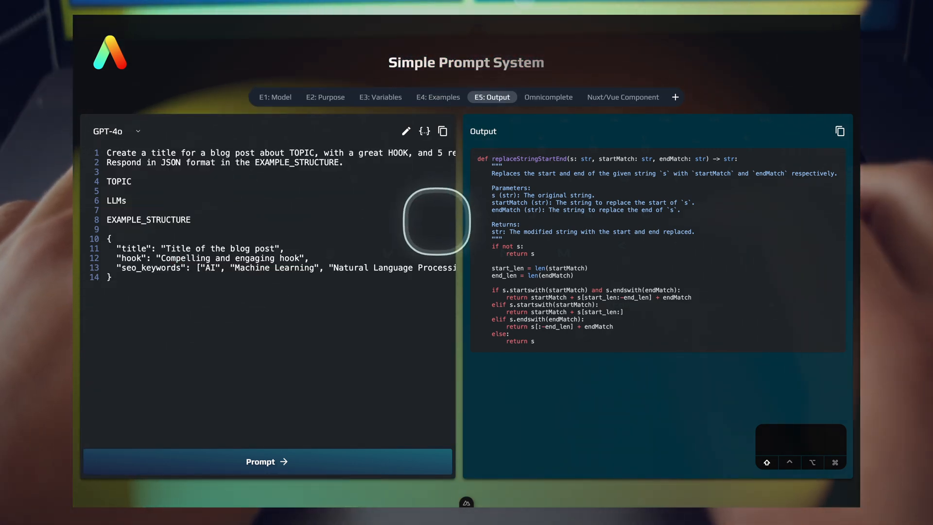
click(116, 201)
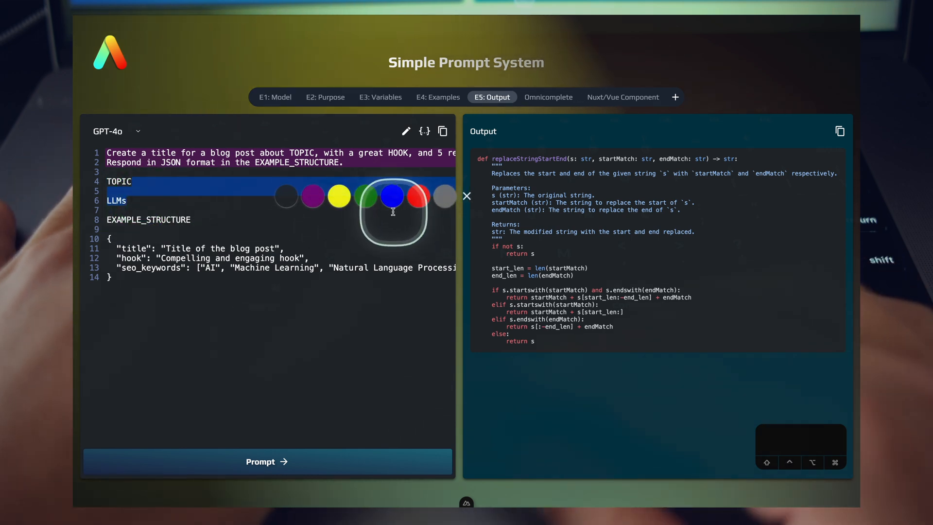
drag(392, 211, 408, 316)
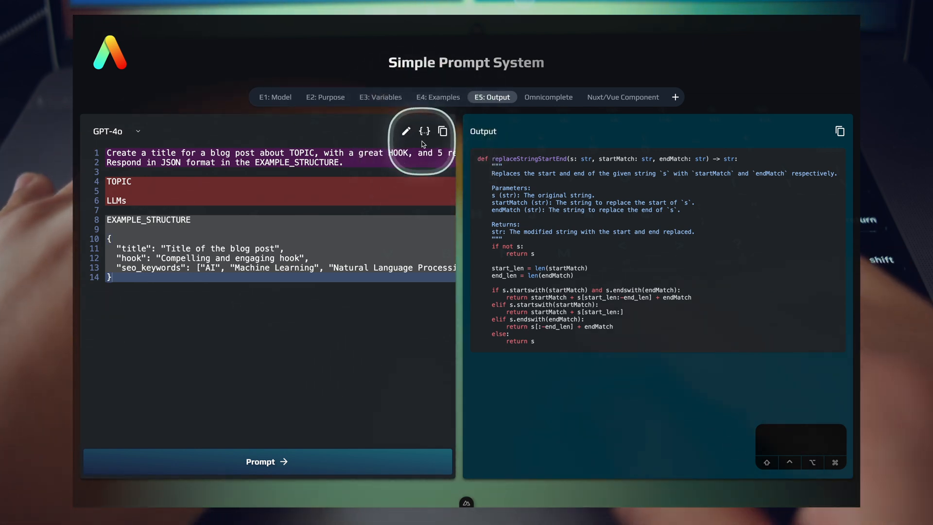
click(267, 461)
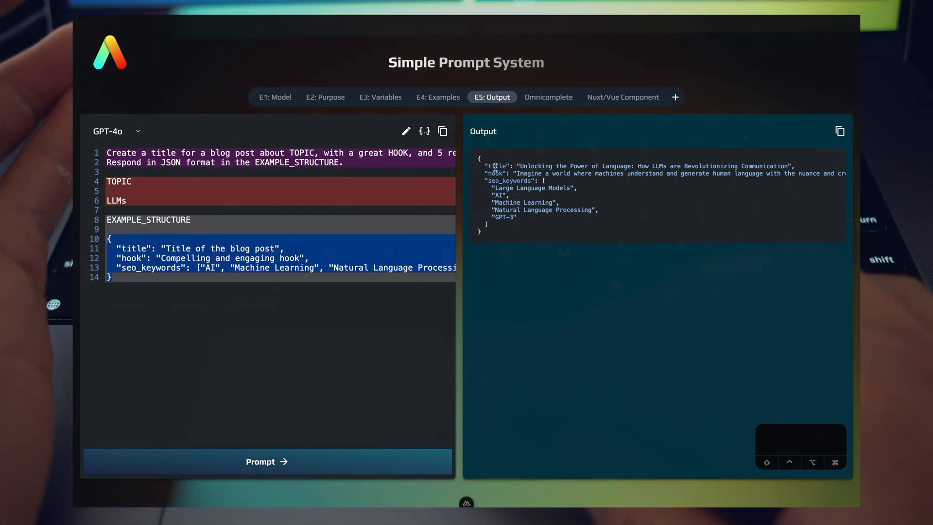
double_click(496, 167)
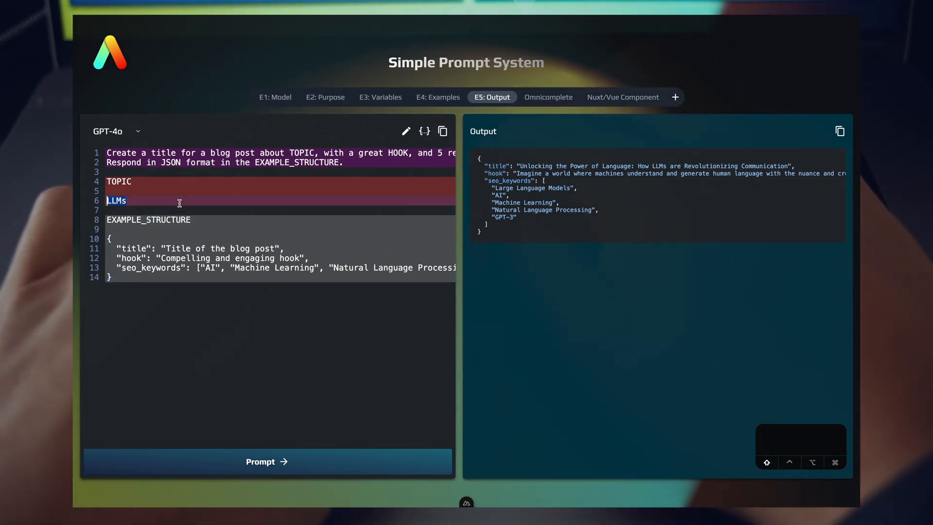
- Change the topic to 'Typescript vs Javascript' and regenerate the JSON
text(Typescript vs)
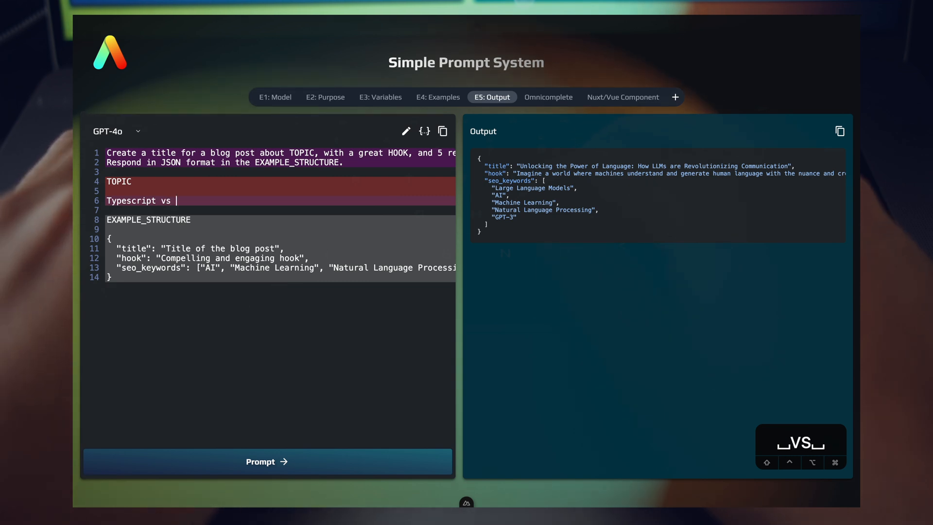
text(Javascript)
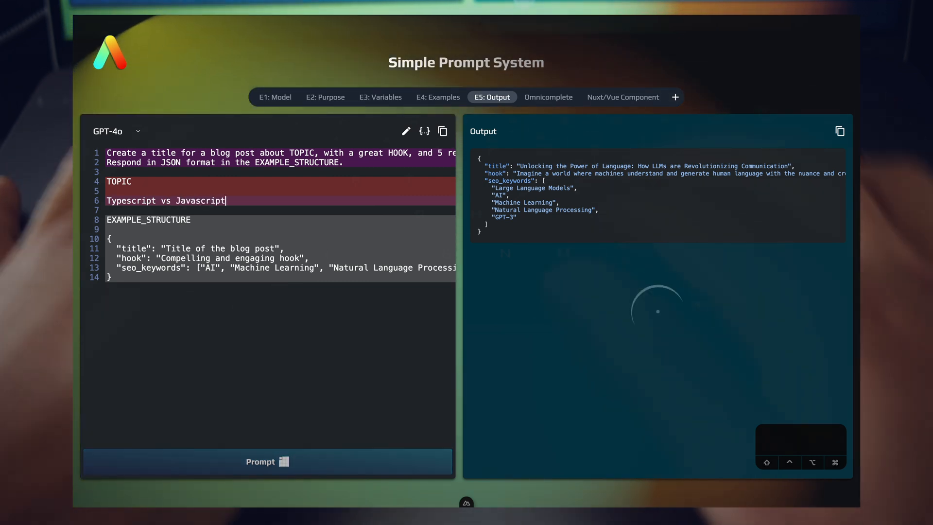
click(266, 462)
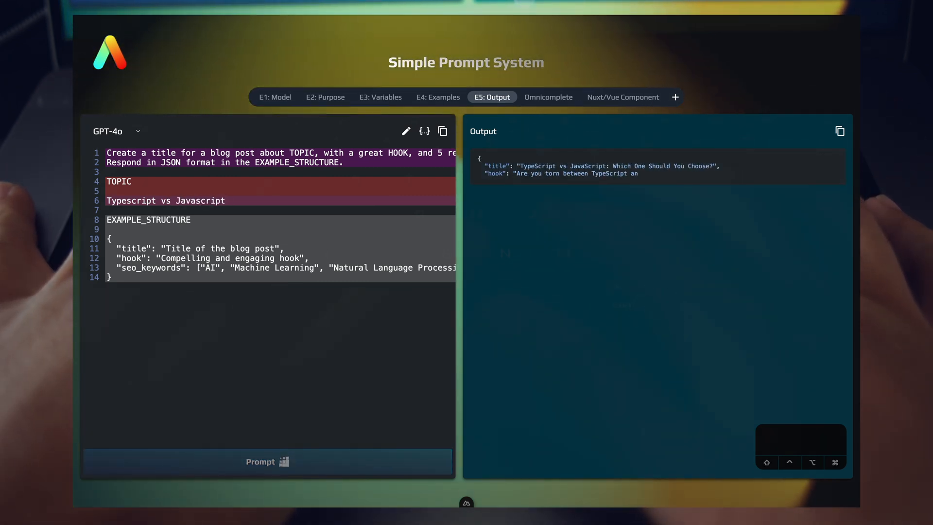
click(267, 461)
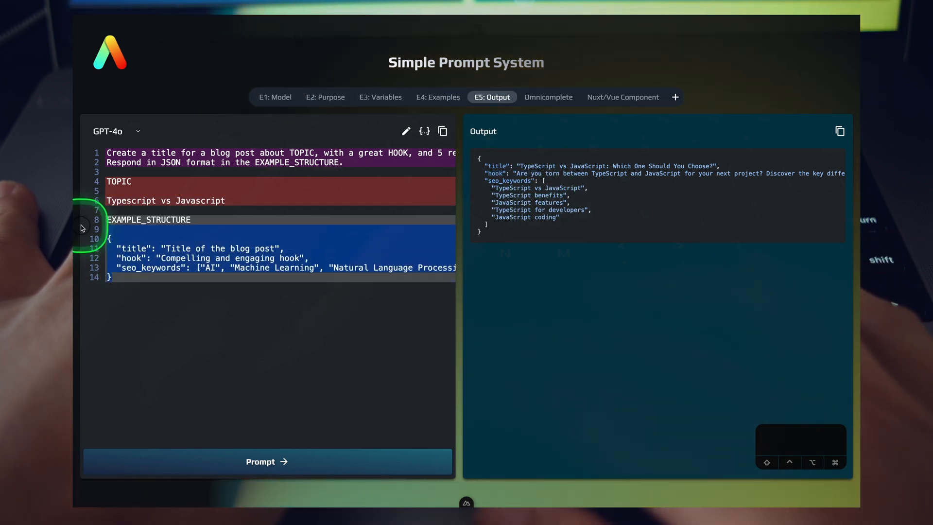
mouse_move(420, 278)
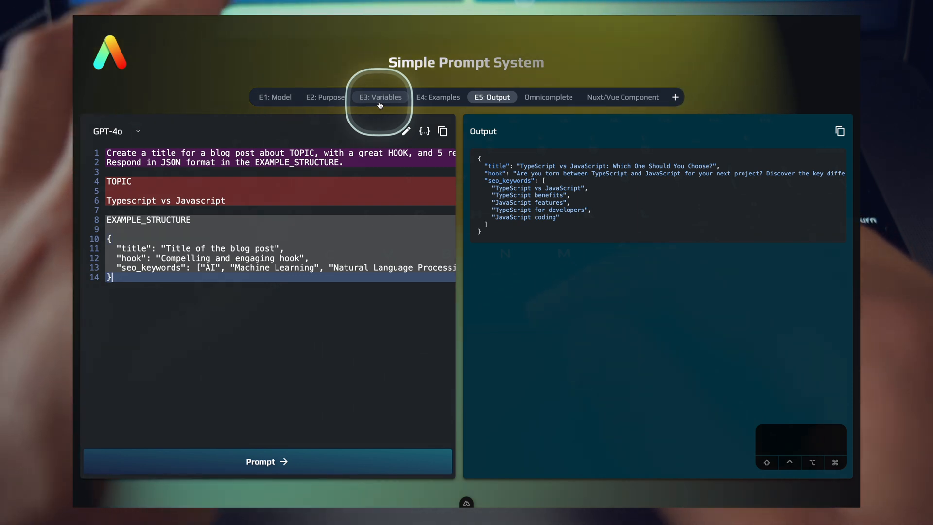
click(379, 97)
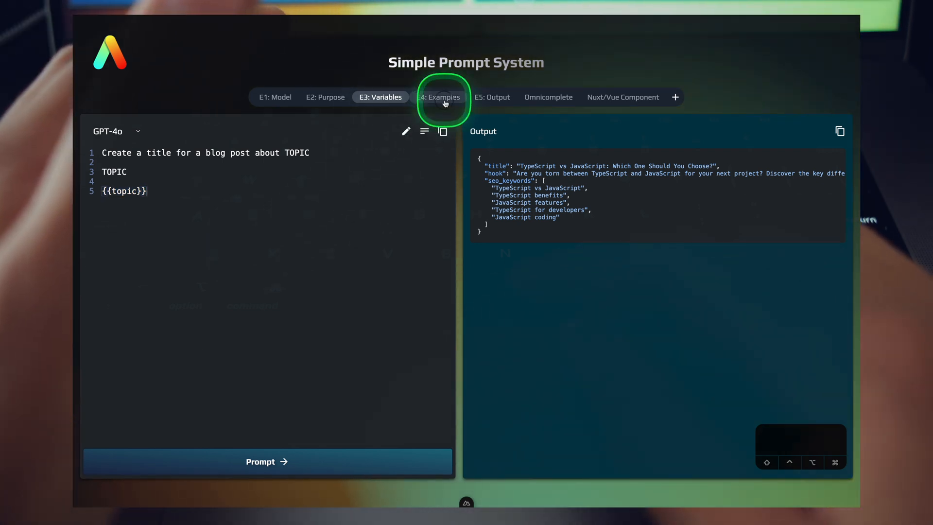
click(438, 97)
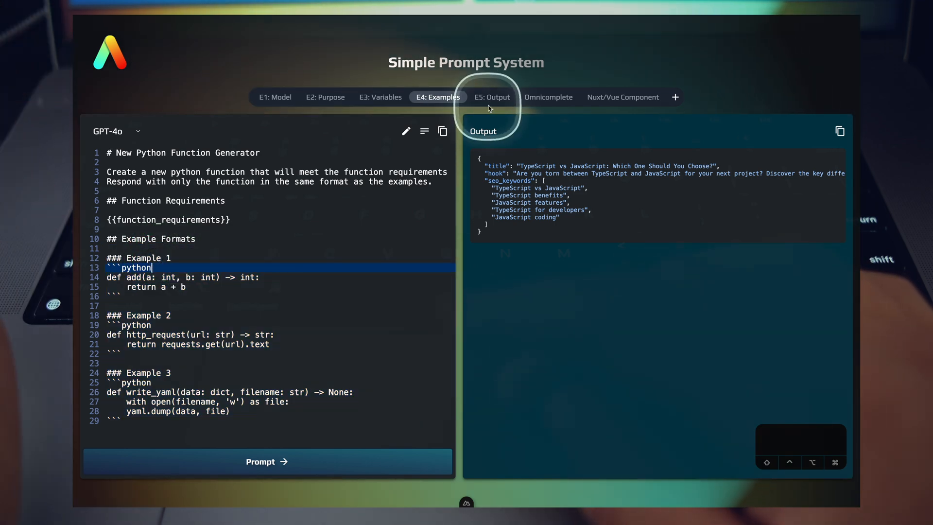
click(492, 97)
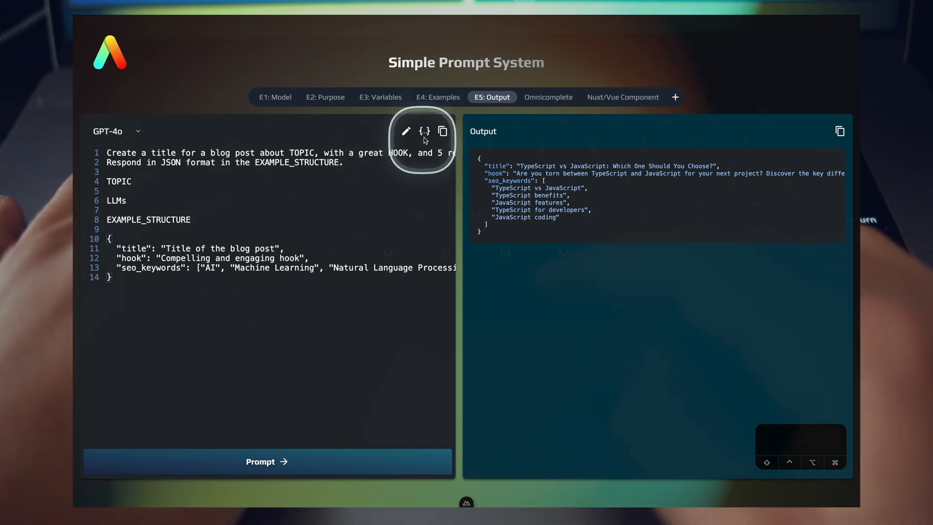
click(424, 131)
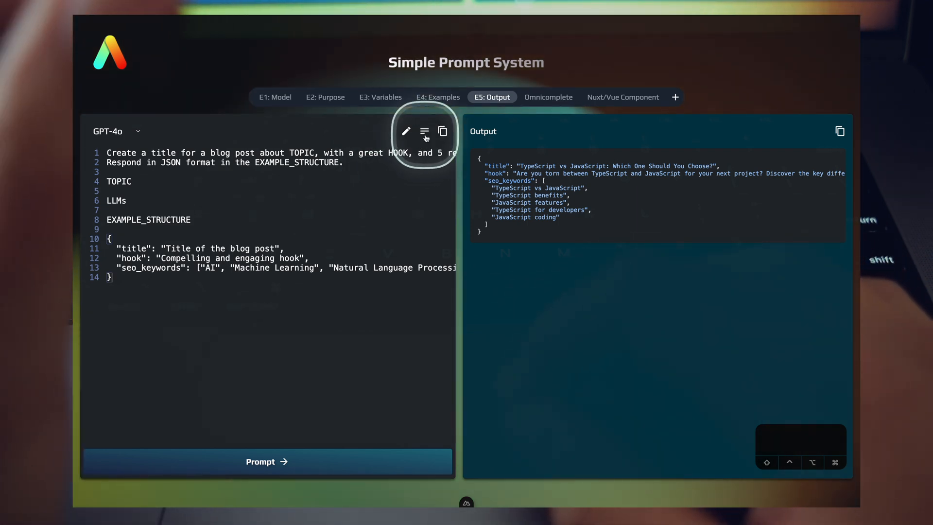
mouse_move(423, 130)
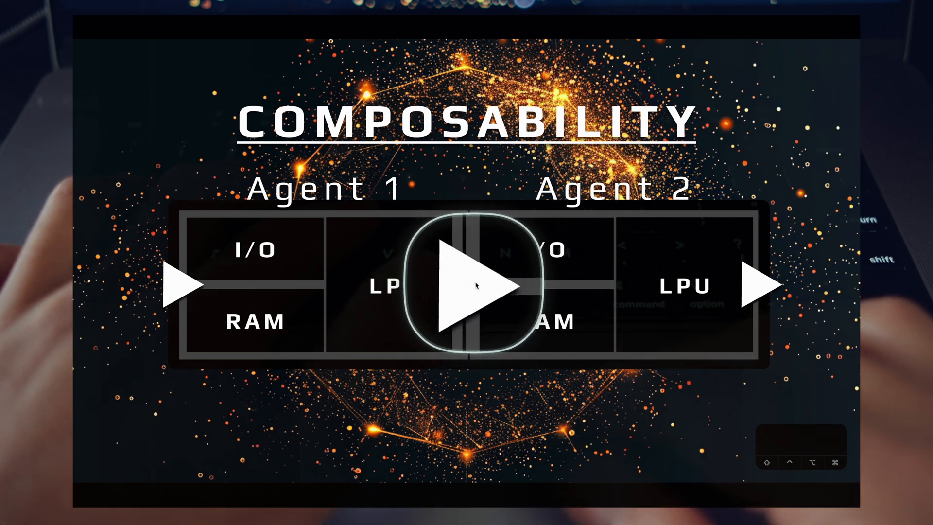
click(468, 284)
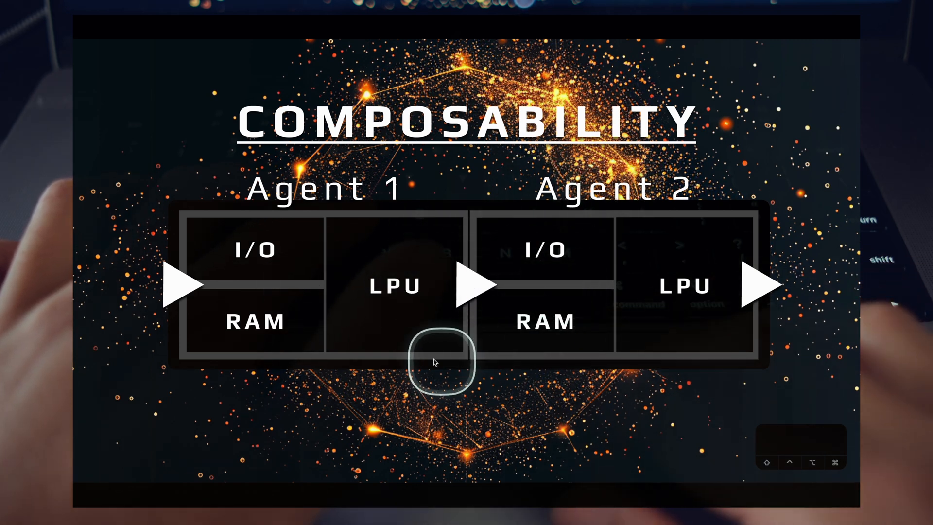
mouse_move(381, 205)
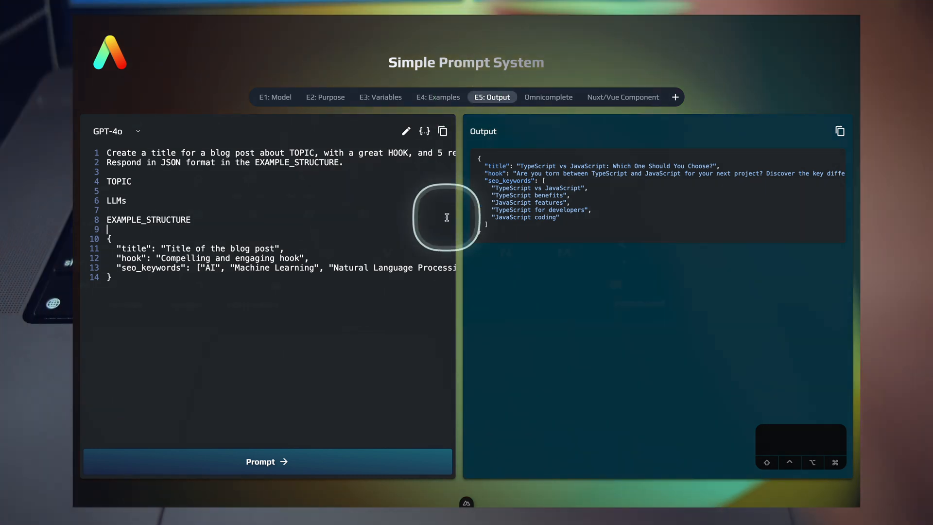
mouse_move(452, 197)
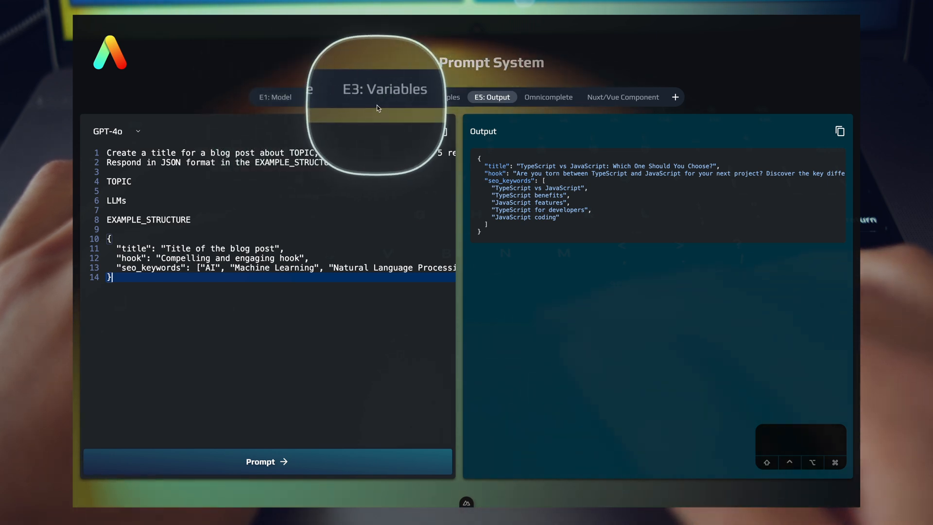
click(437, 98)
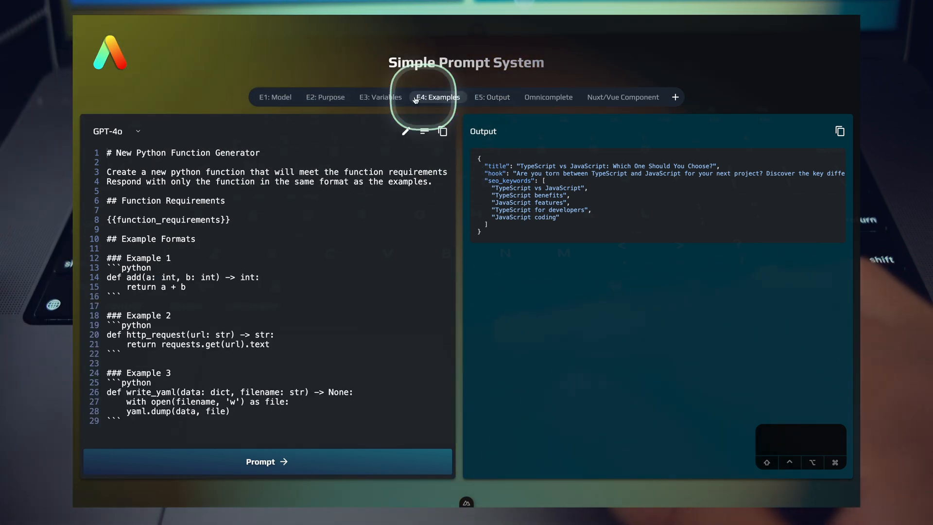
click(274, 97)
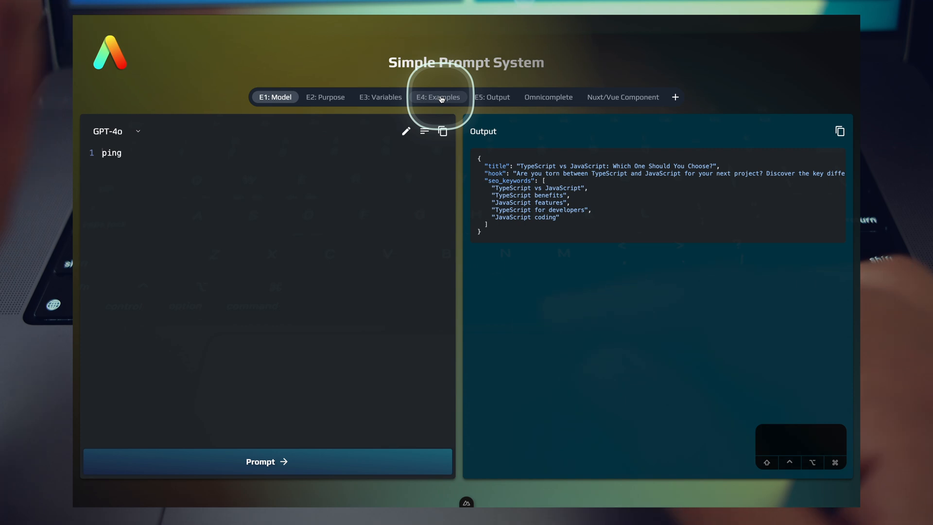
click(491, 98)
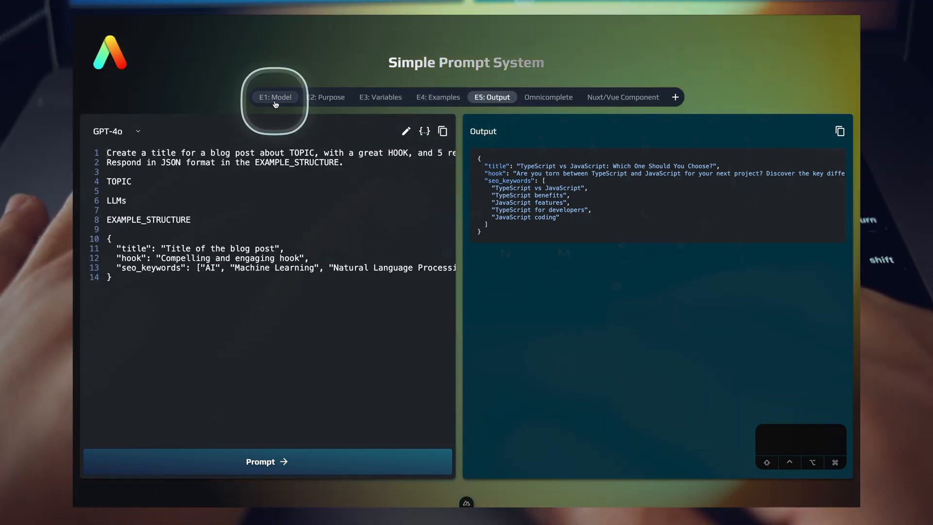
click(325, 97)
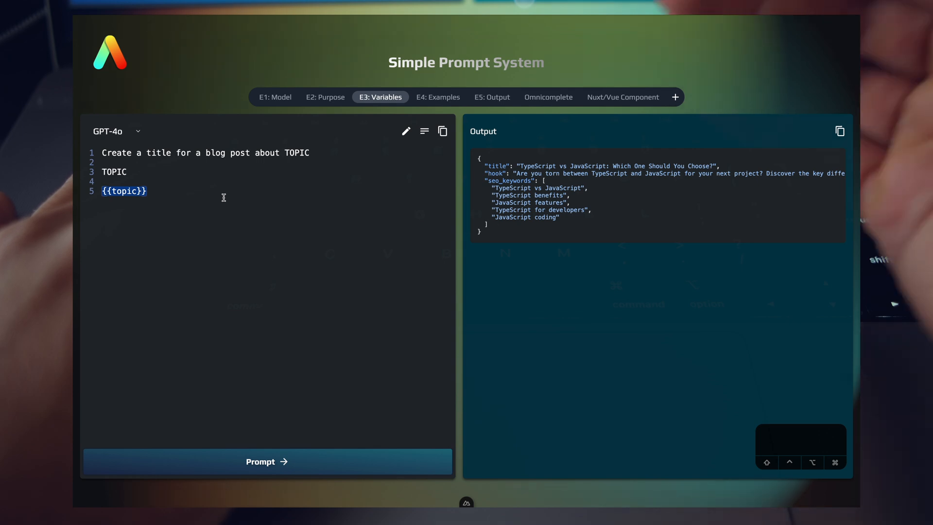
click(438, 97)
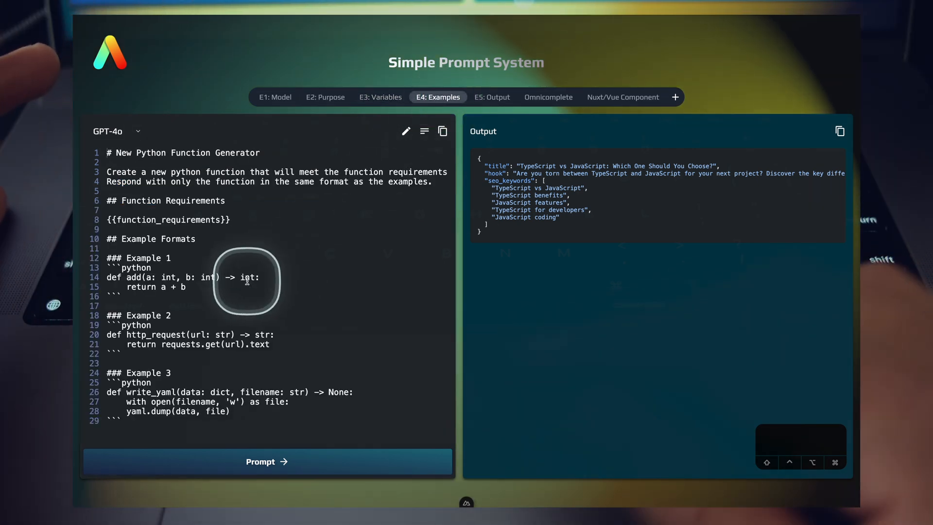
drag(246, 281, 201, 426)
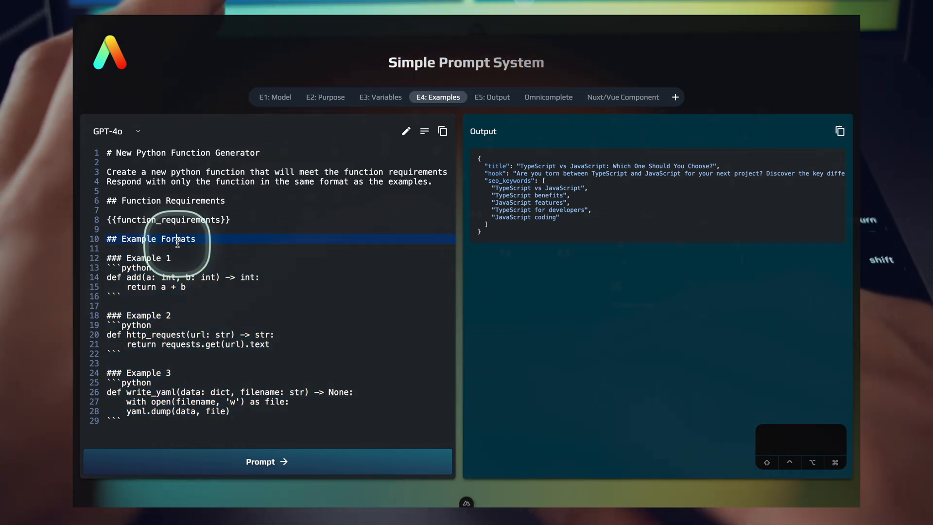
click(484, 97)
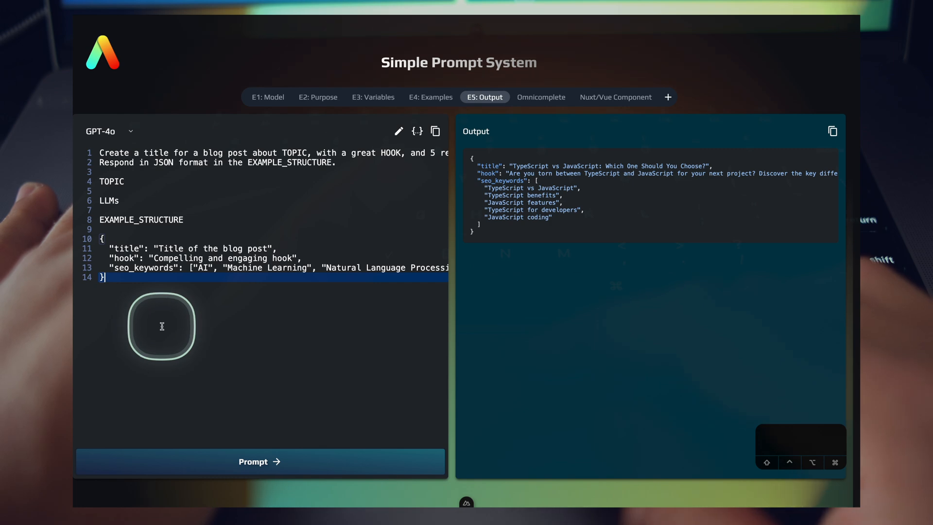
mouse_move(268, 372)
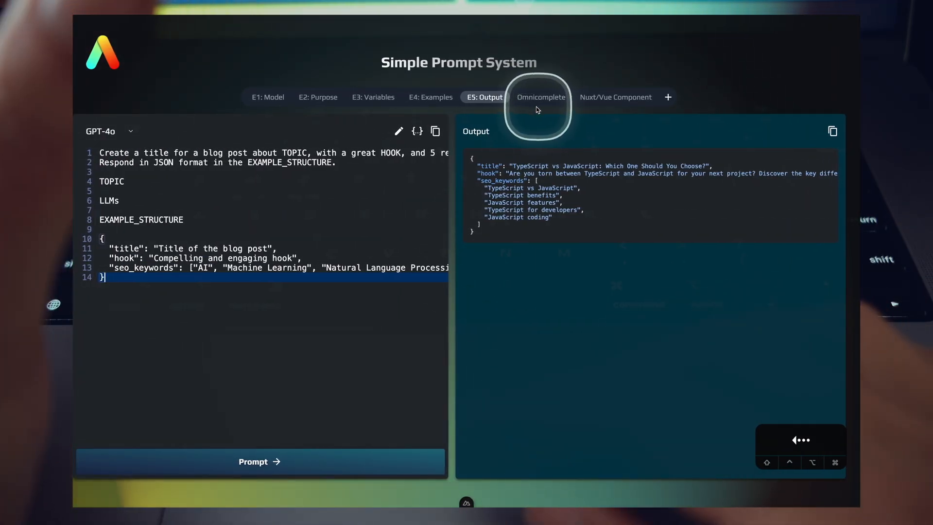
- Open the Omnicomplete prompt, add a blank line after the generation rules, then undo it
click(541, 97)
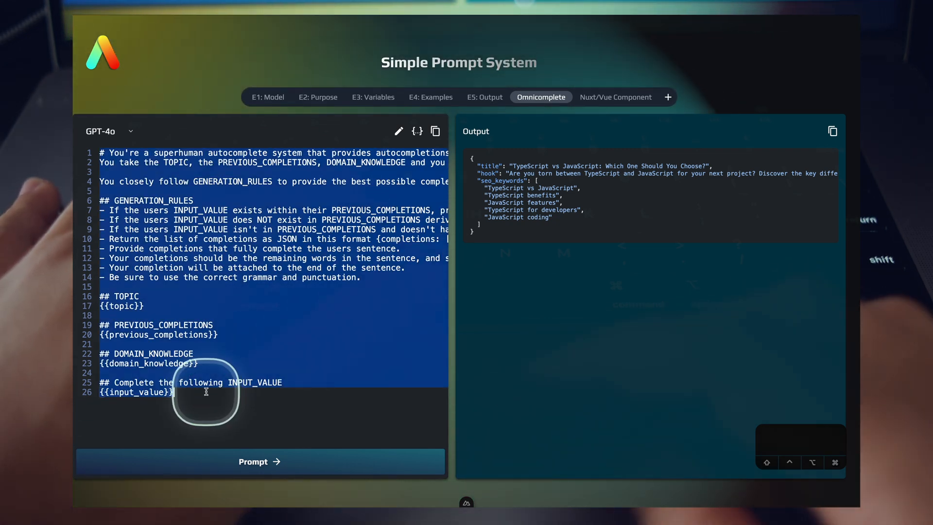
mouse_move(305, 318)
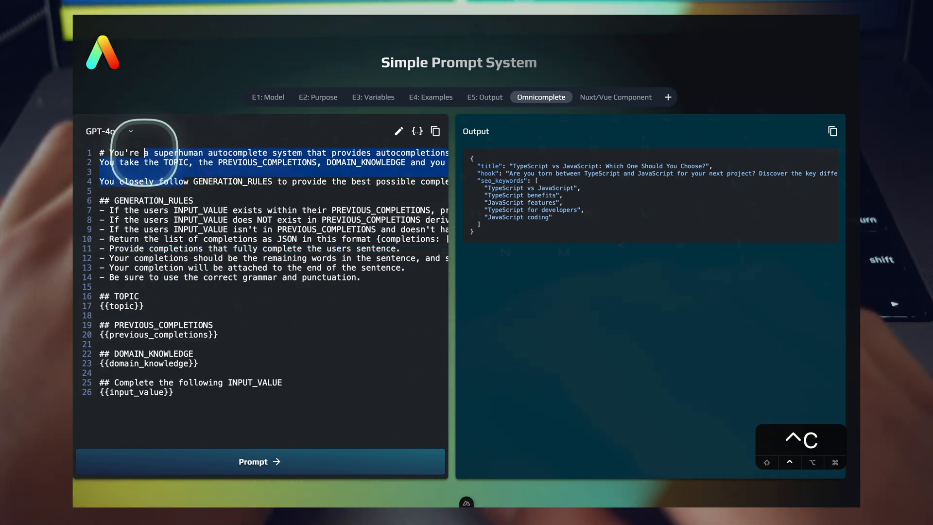
click(152, 200)
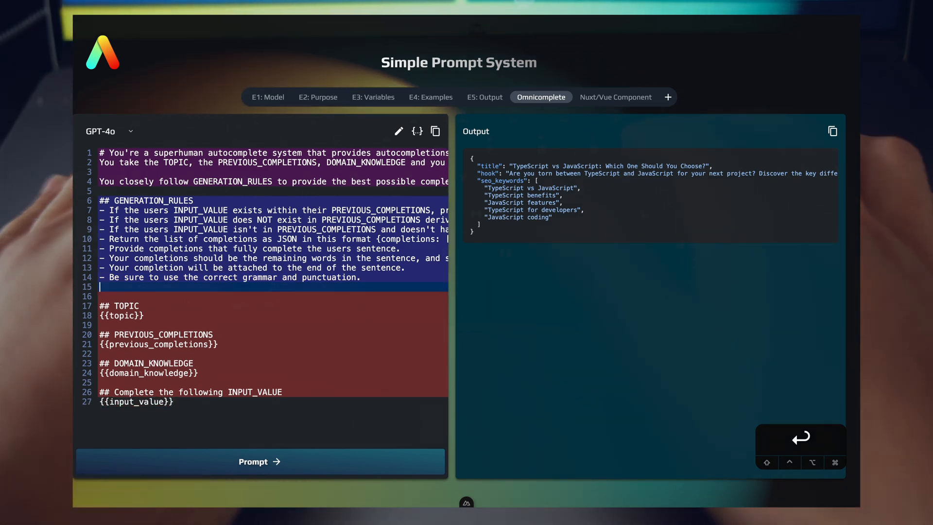
key(cmd+z)
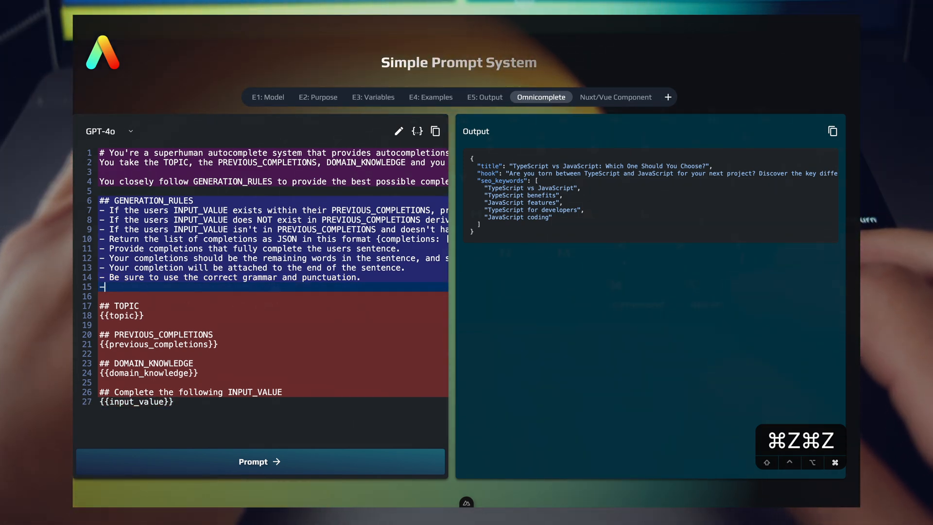
key(cmd+z)
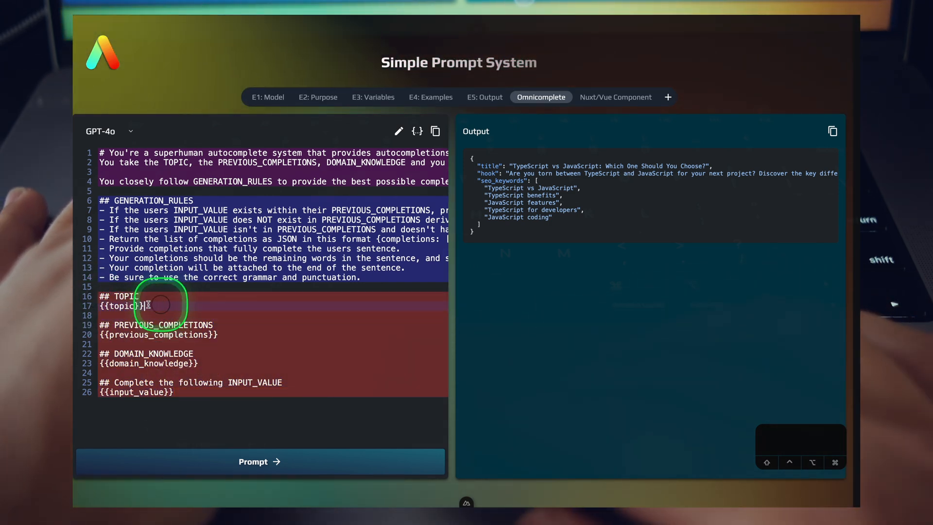
- Set topic to Typescript, previous completions and domain knowledge to [], and input to 'type'
double_click(121, 305)
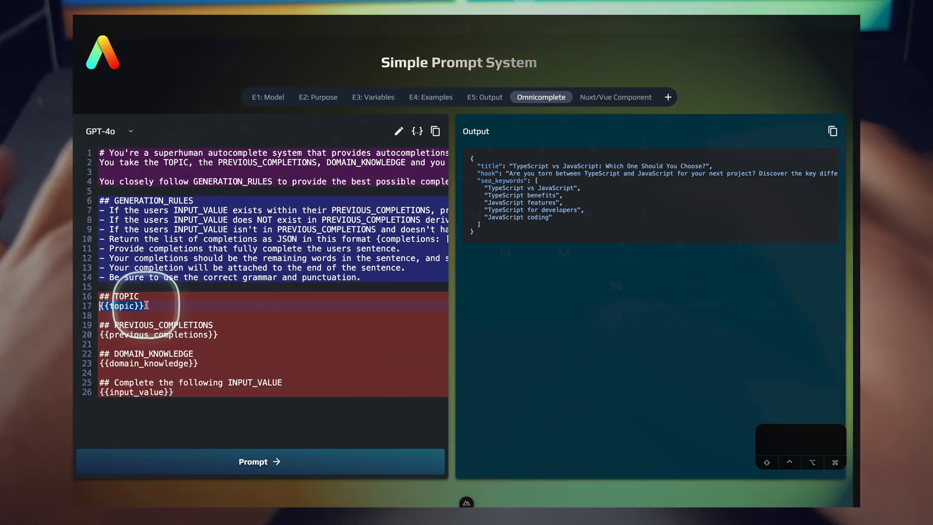
text(Typescript)
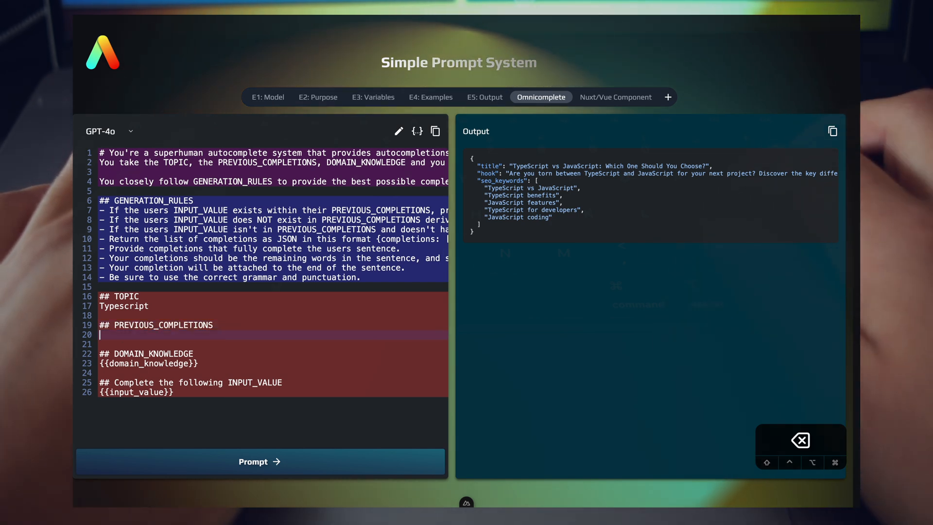
text([])
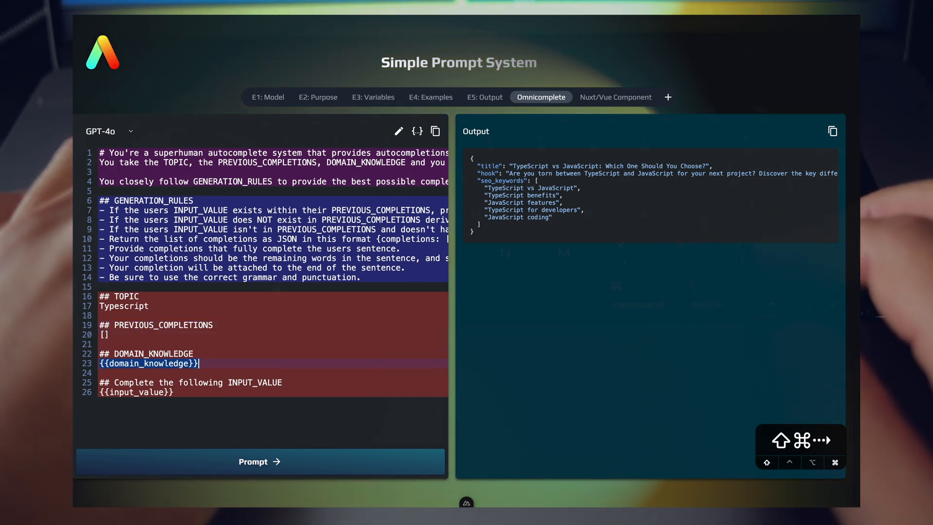
text([])
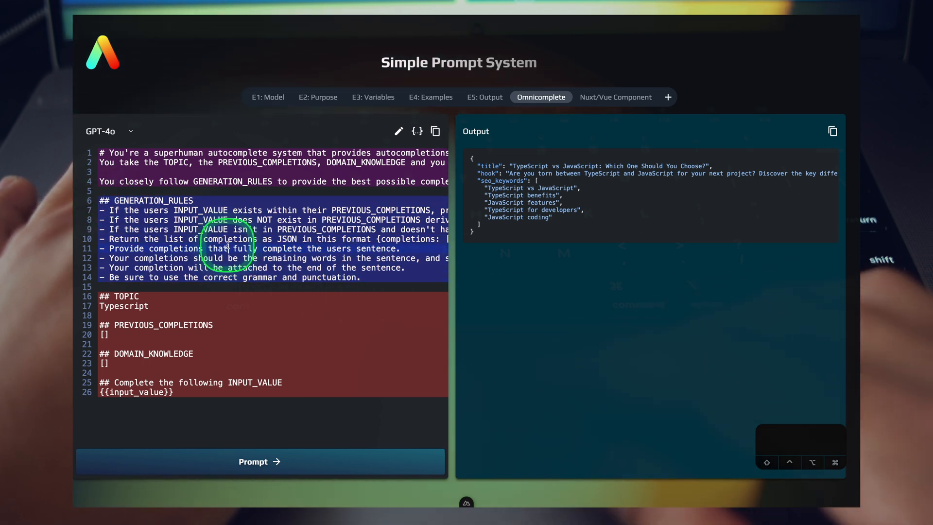
key(backspace)
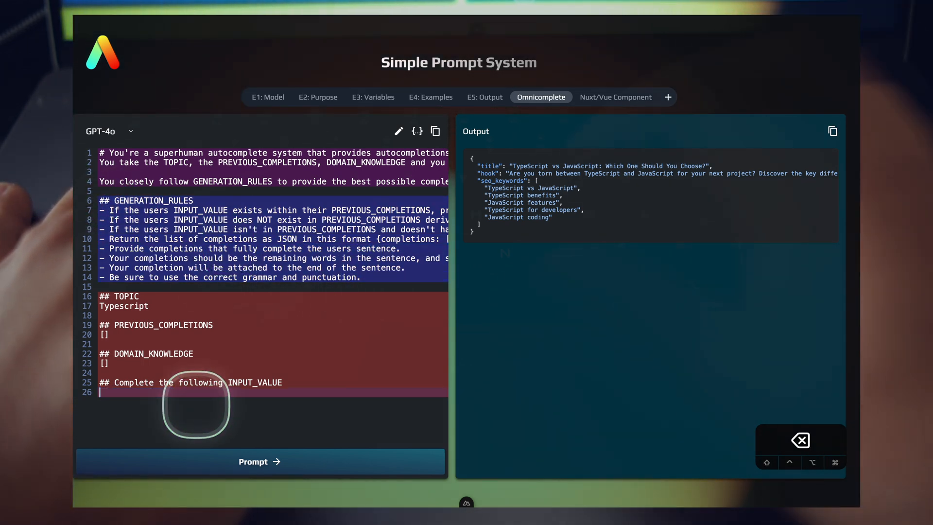
text(typescript is)
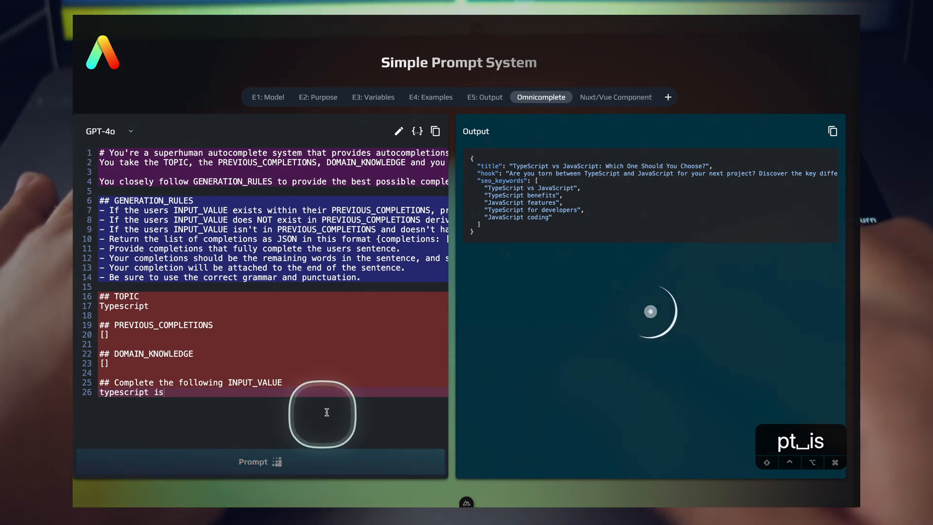
- Change the input sentence to 'are interfaces and' and run the completions
click(260, 461)
text(are)
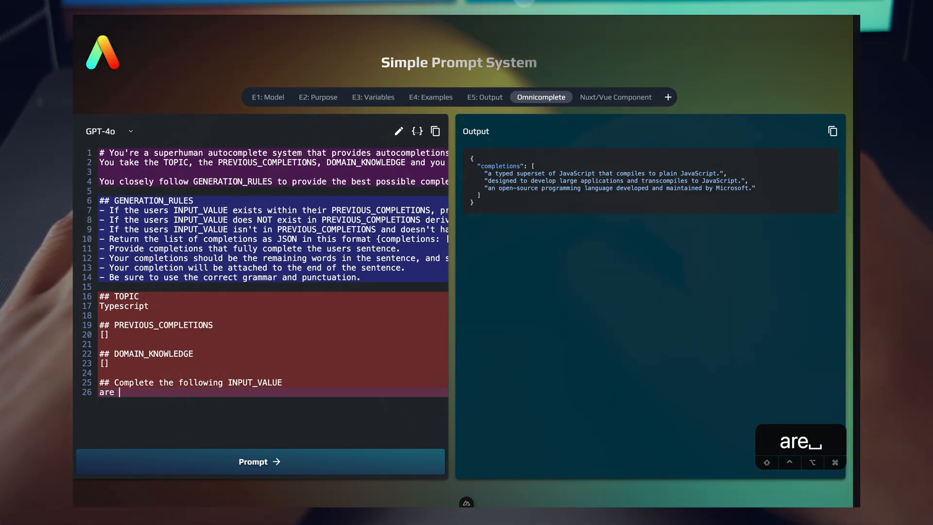
text(interfaces and)
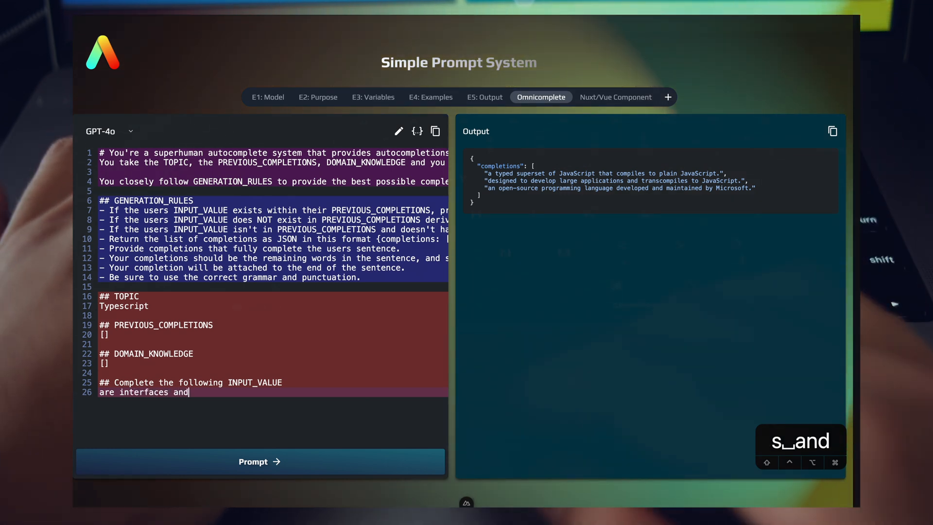
click(260, 461)
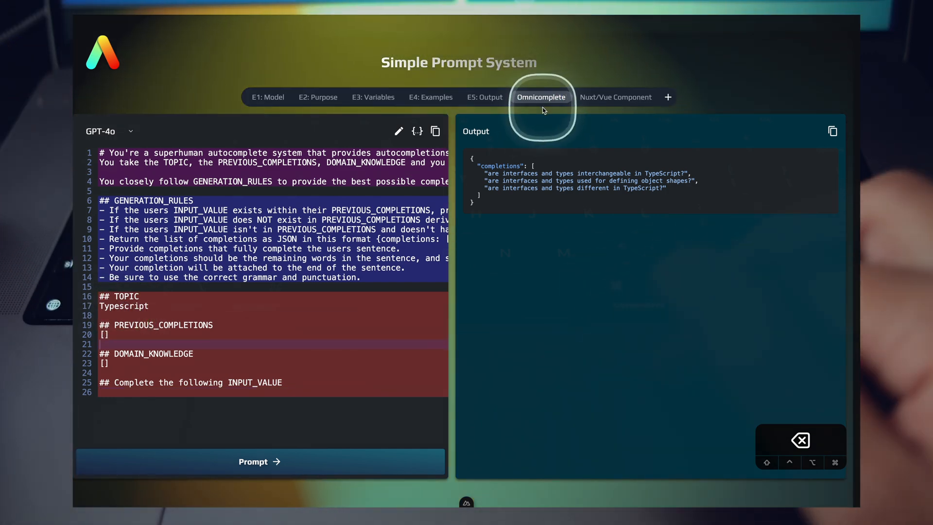
- Replace the Typescript topic with 'SEO Content Writing' and complete 'How can i'
double_click(124, 305)
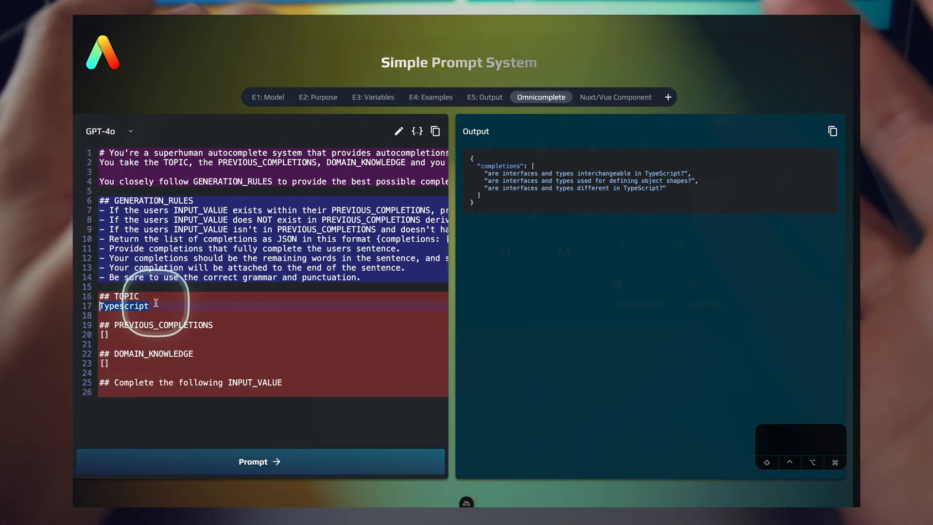
text(SEO Content Writing)
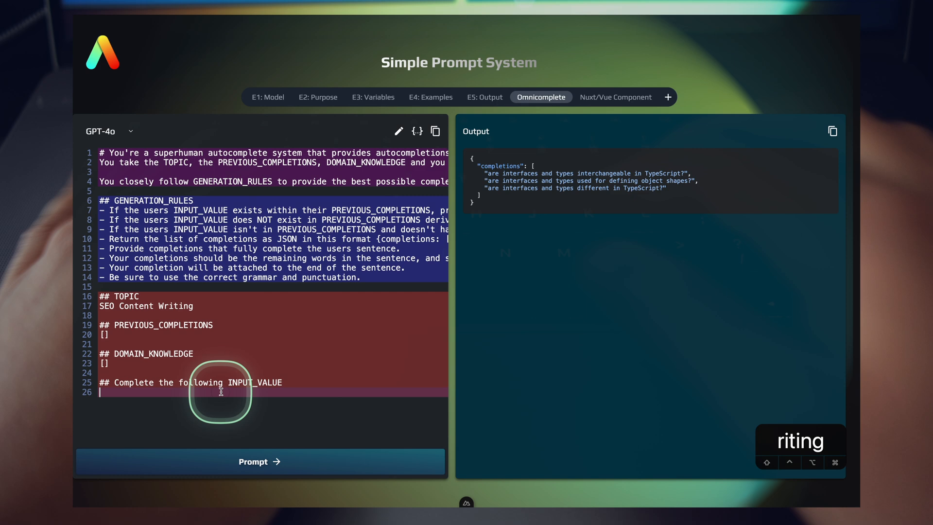
text(How can i)
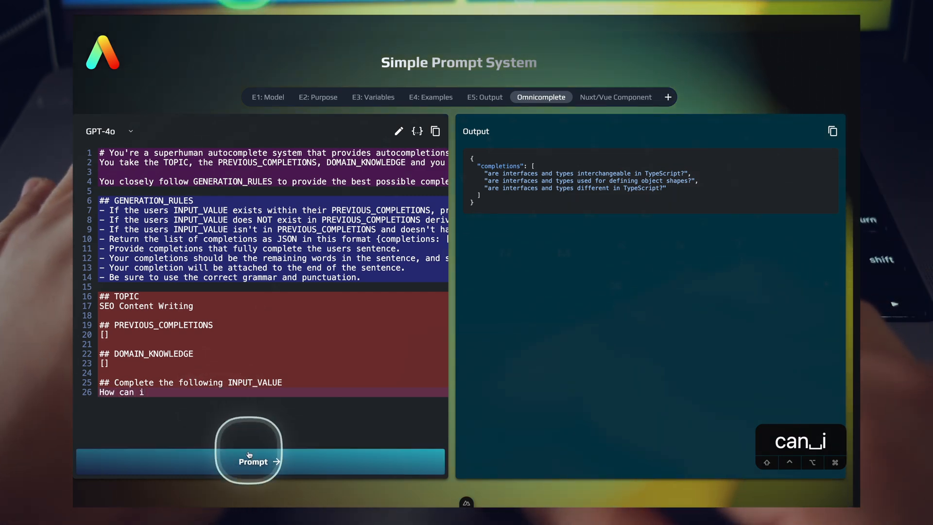
click(252, 461)
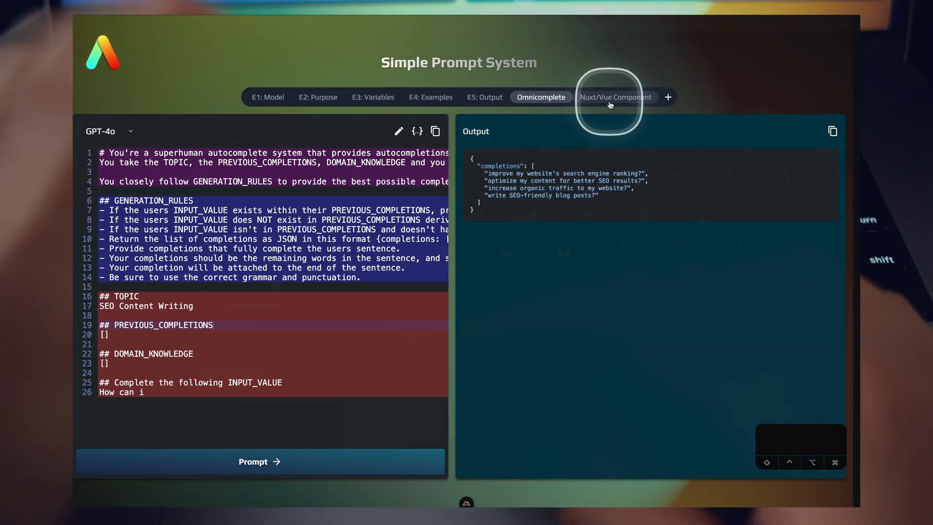
- Open the Nuxt/Vue Component prompt, select {{vue_component}}, and scroll to the example component
click(616, 97)
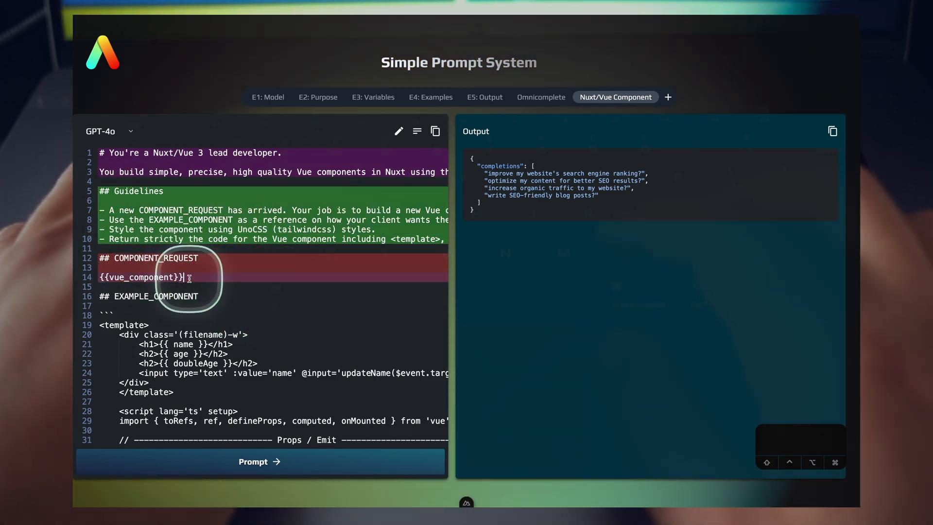
double_click(141, 276)
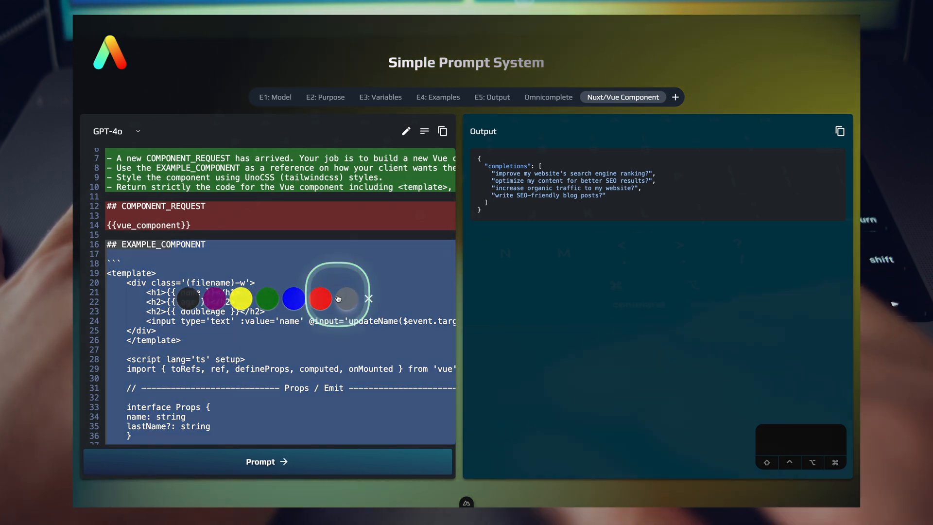
scroll(down, 3)
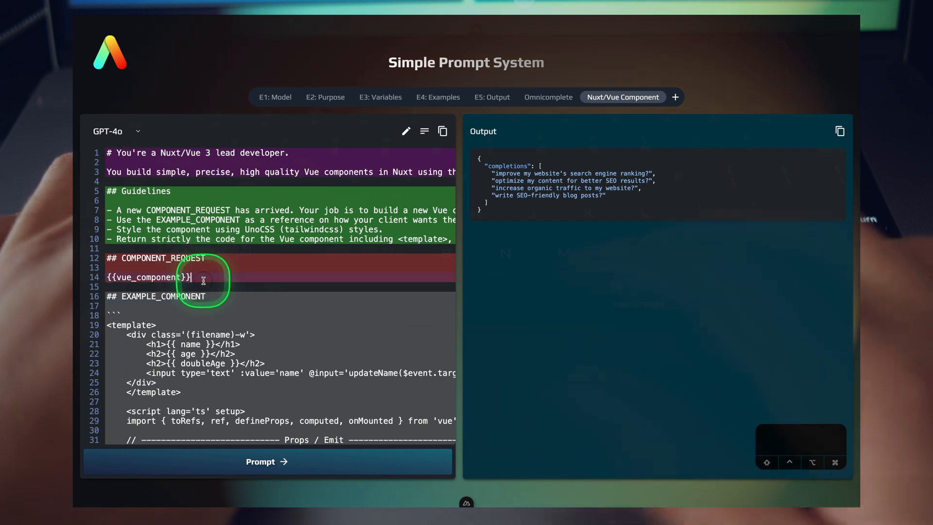
- Replace {{vue_component}} with '<CircleProgressBar :progress=int gradient=[blue, red]>' and generate
key(backspace)
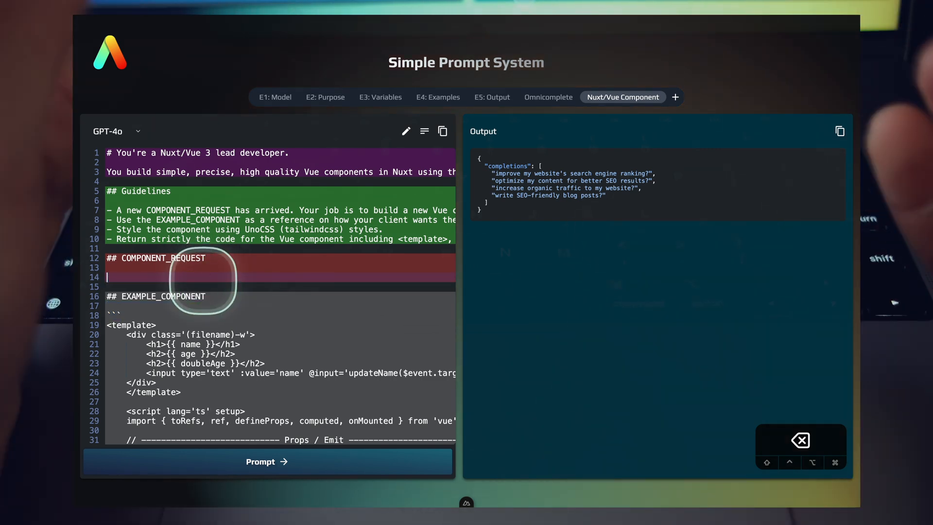
text(<CircleP)
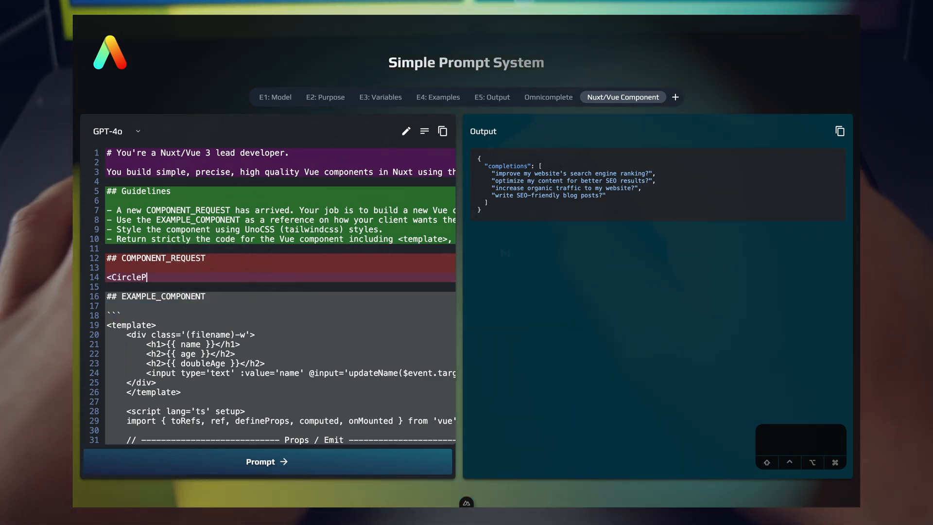
text(rogressBar)
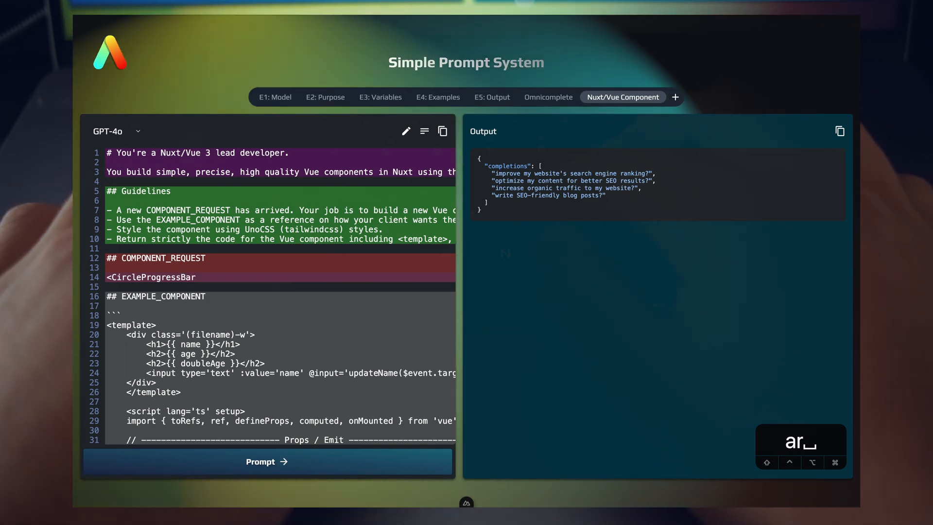
text(:progress=)
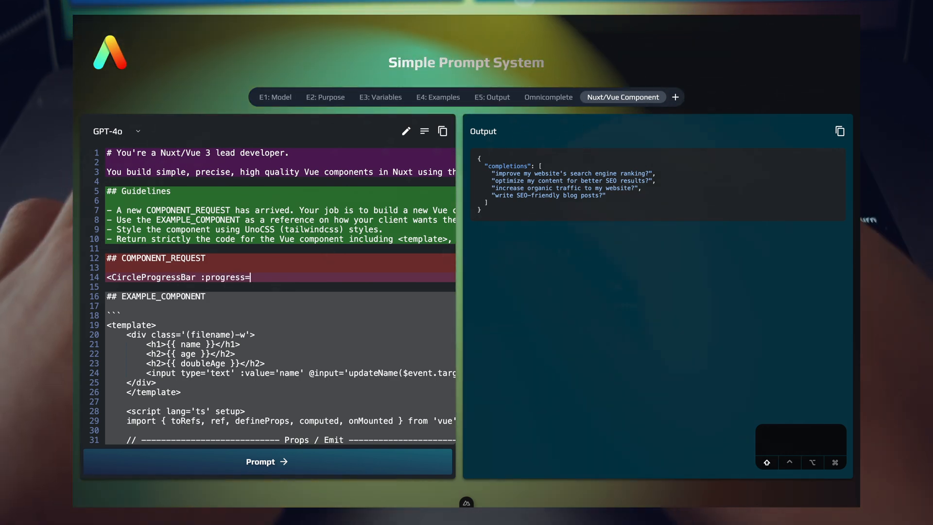
text(int gradient=)
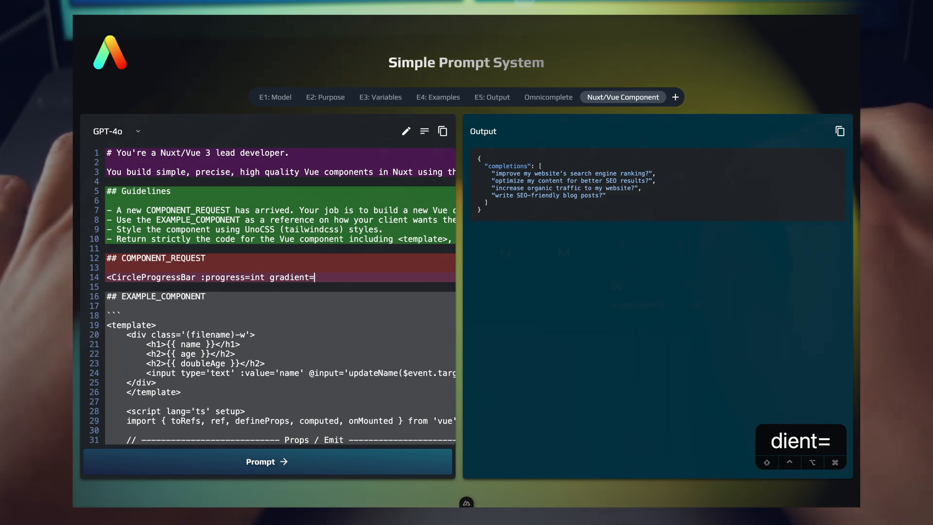
text([])
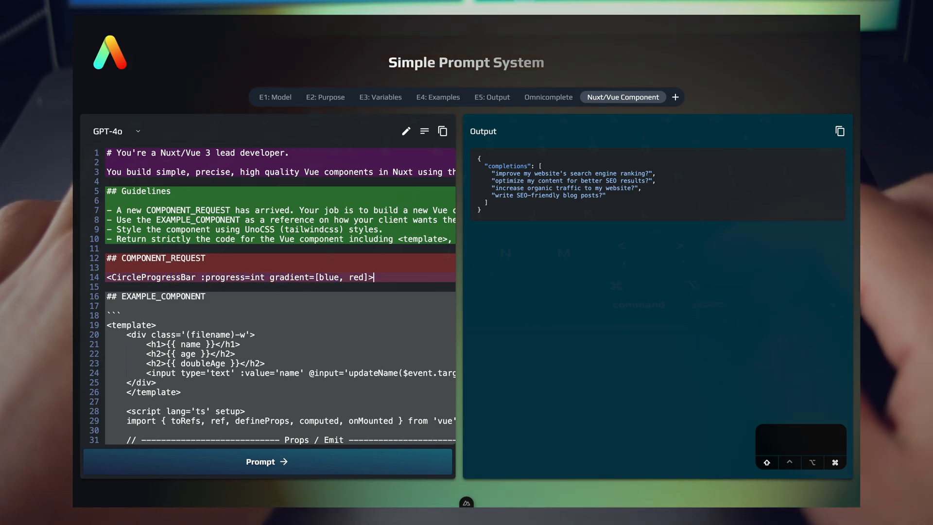
click(267, 461)
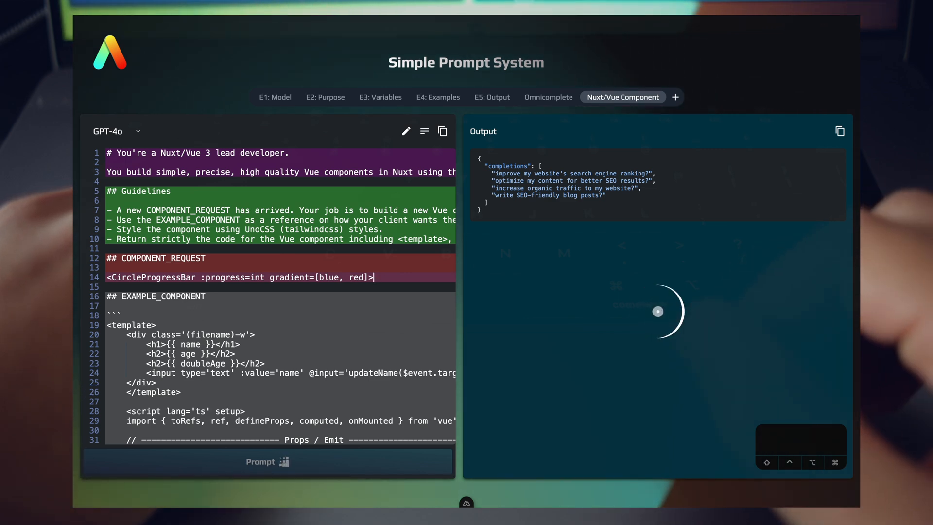
- Review the generated CircleProgressBar code and select the component request line
click(267, 461)
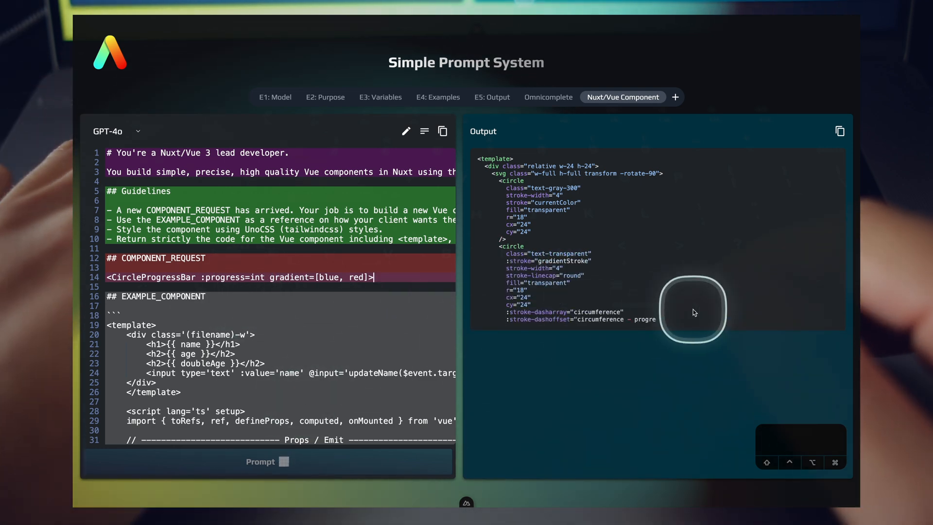
scroll(down, 3)
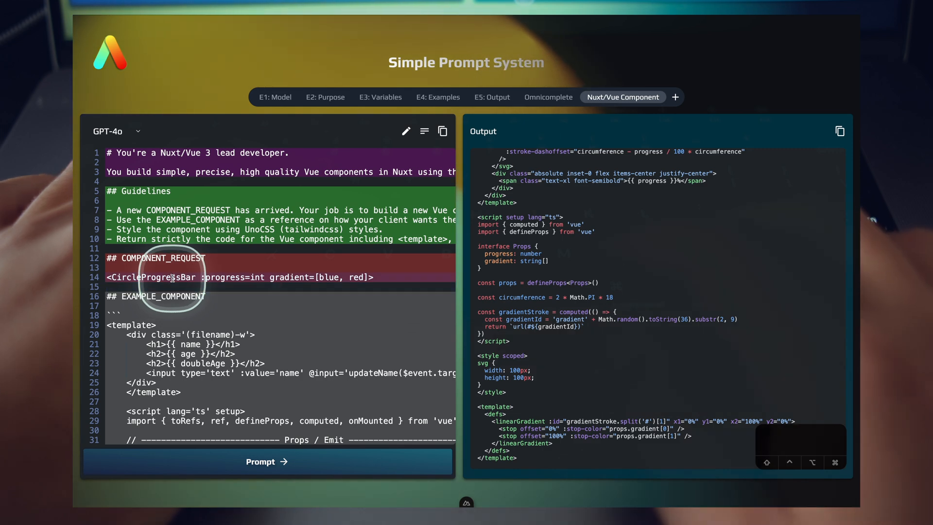
triple_click(239, 277)
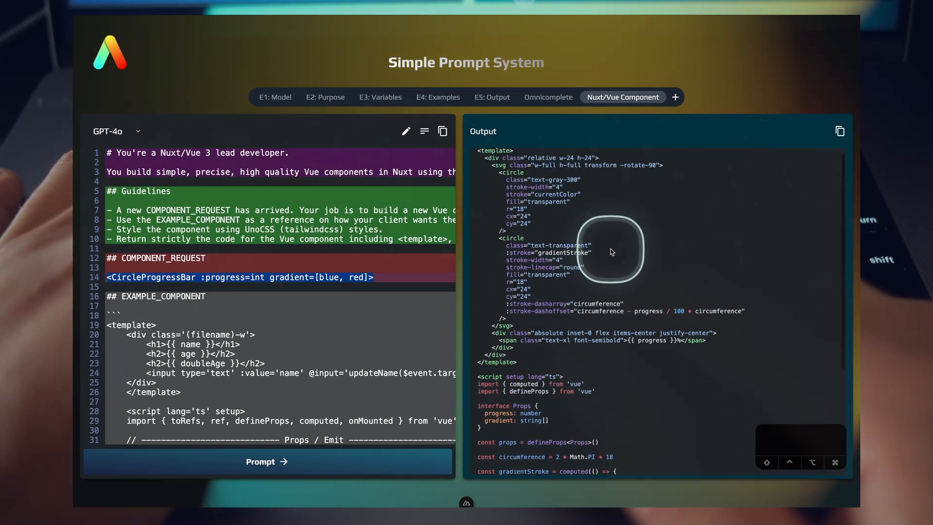
scroll(down, 3)
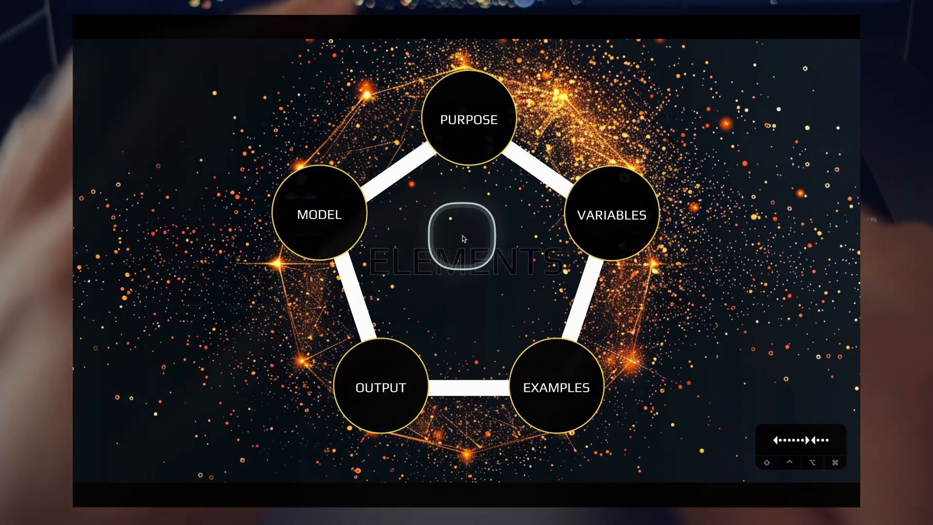
mouse_move(437, 295)
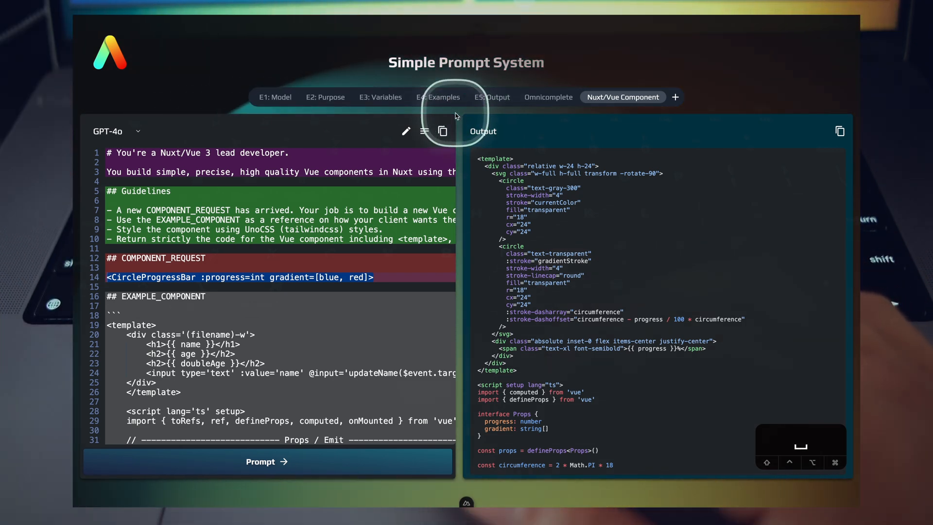
- View the Model and Variables prompt examples, selecting the TOPIC label
click(493, 97)
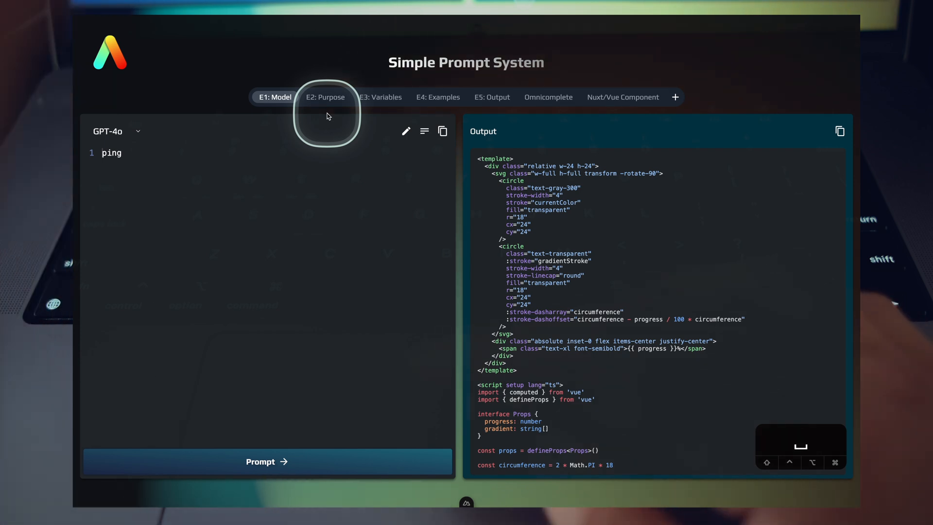
click(380, 97)
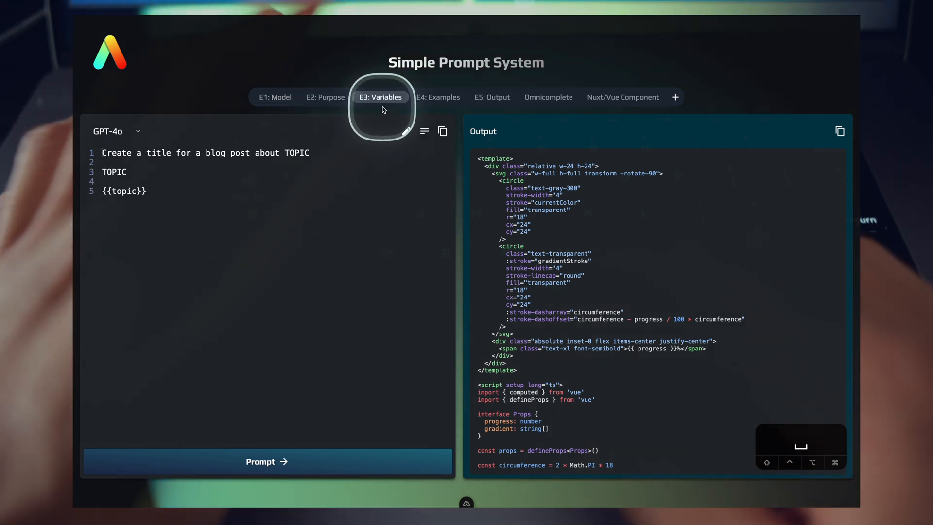
double_click(113, 172)
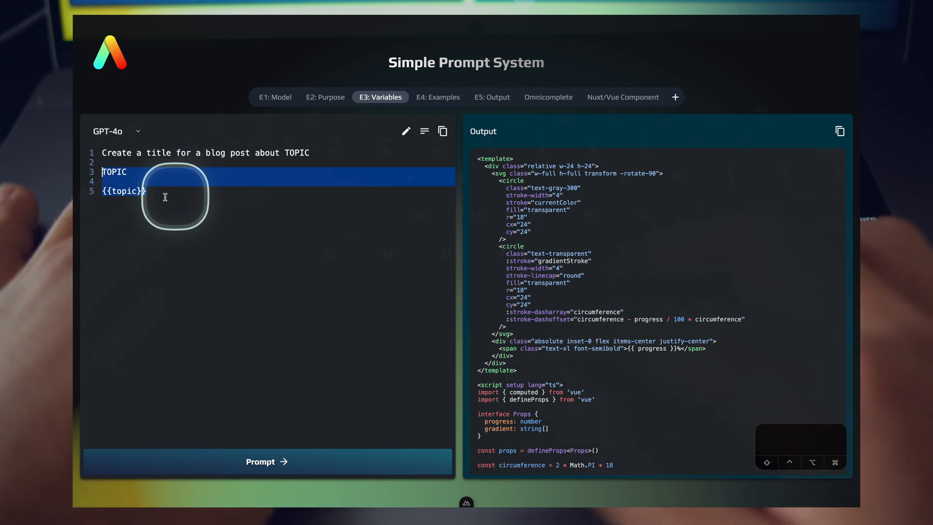
- View the Examples and Output prompts, then return to Nuxt/Vue Component
click(437, 97)
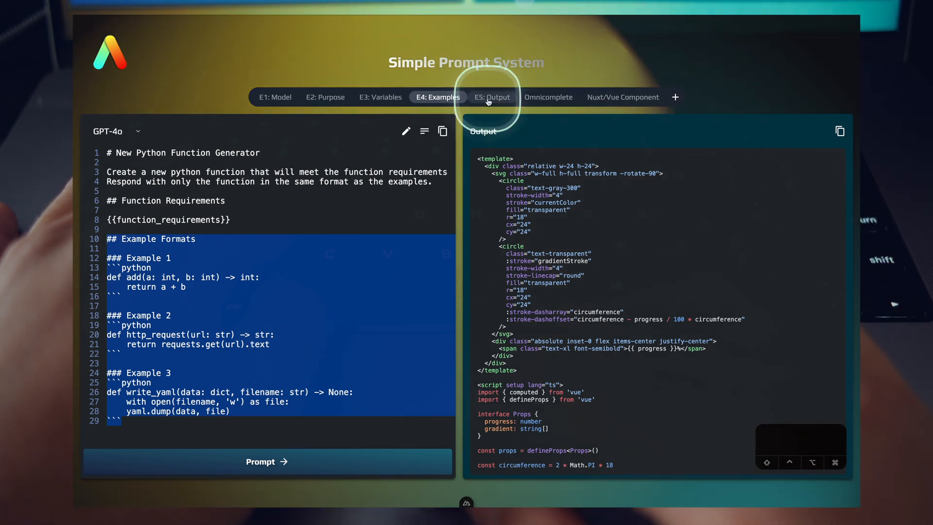
click(492, 97)
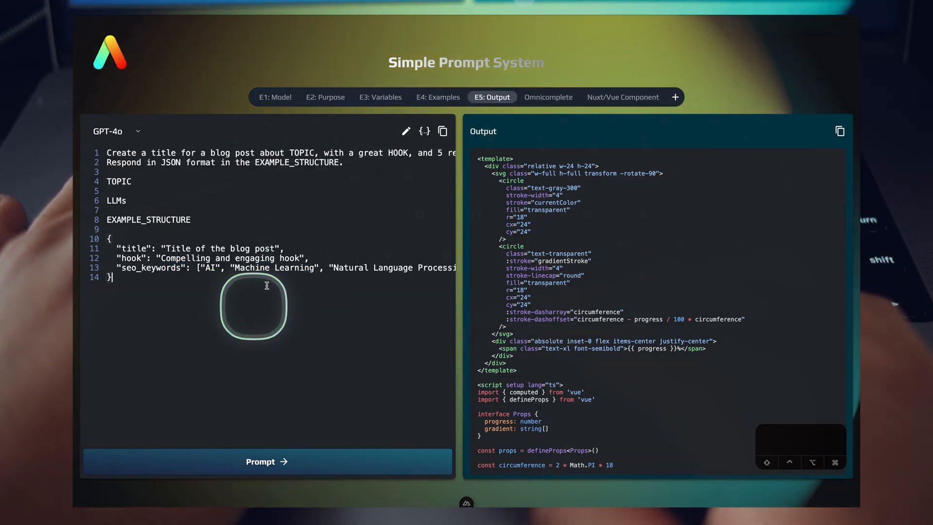
mouse_move(300, 305)
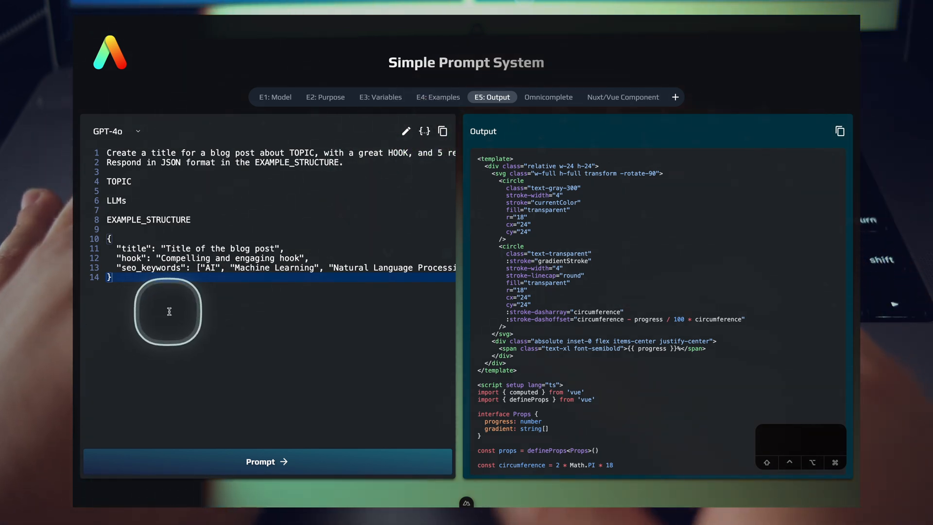
mouse_move(201, 334)
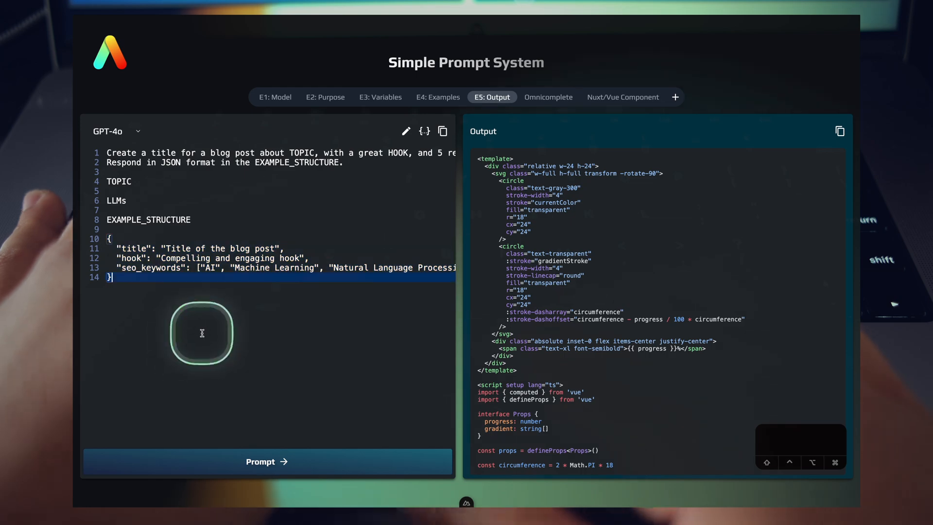
click(622, 97)
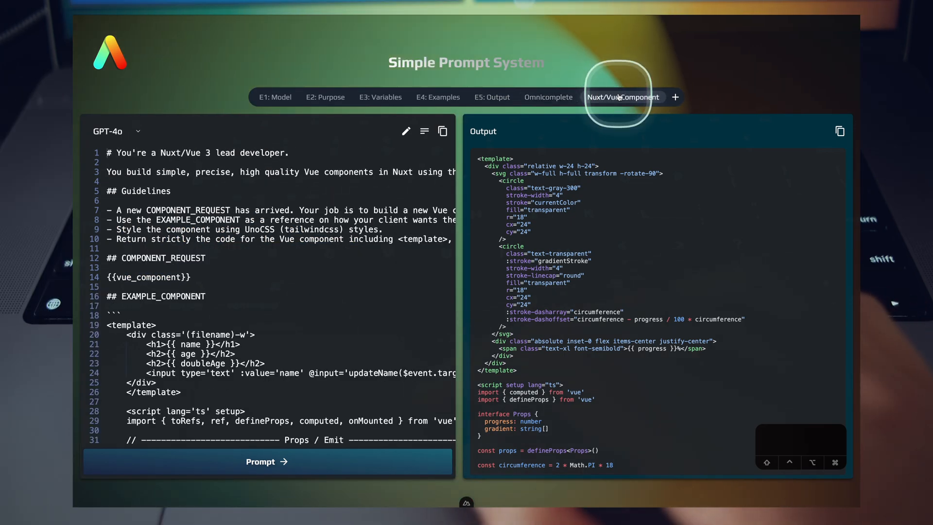